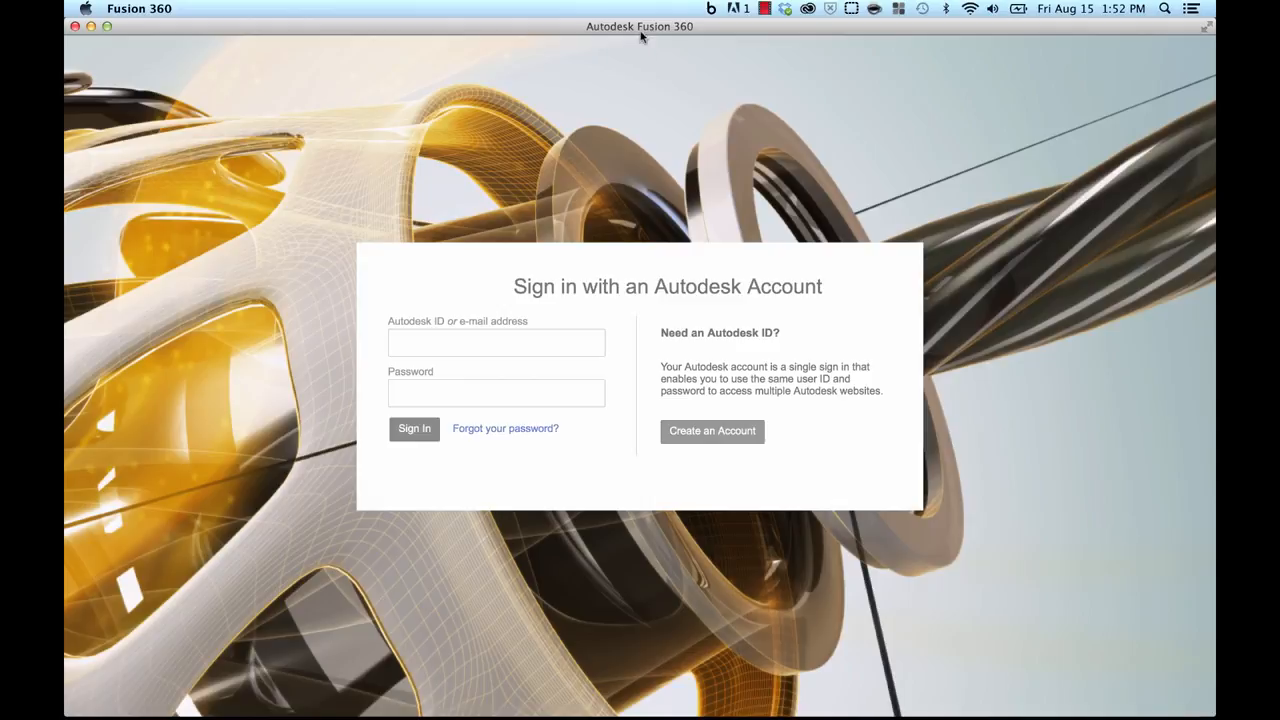
mouse_move(660, 38)
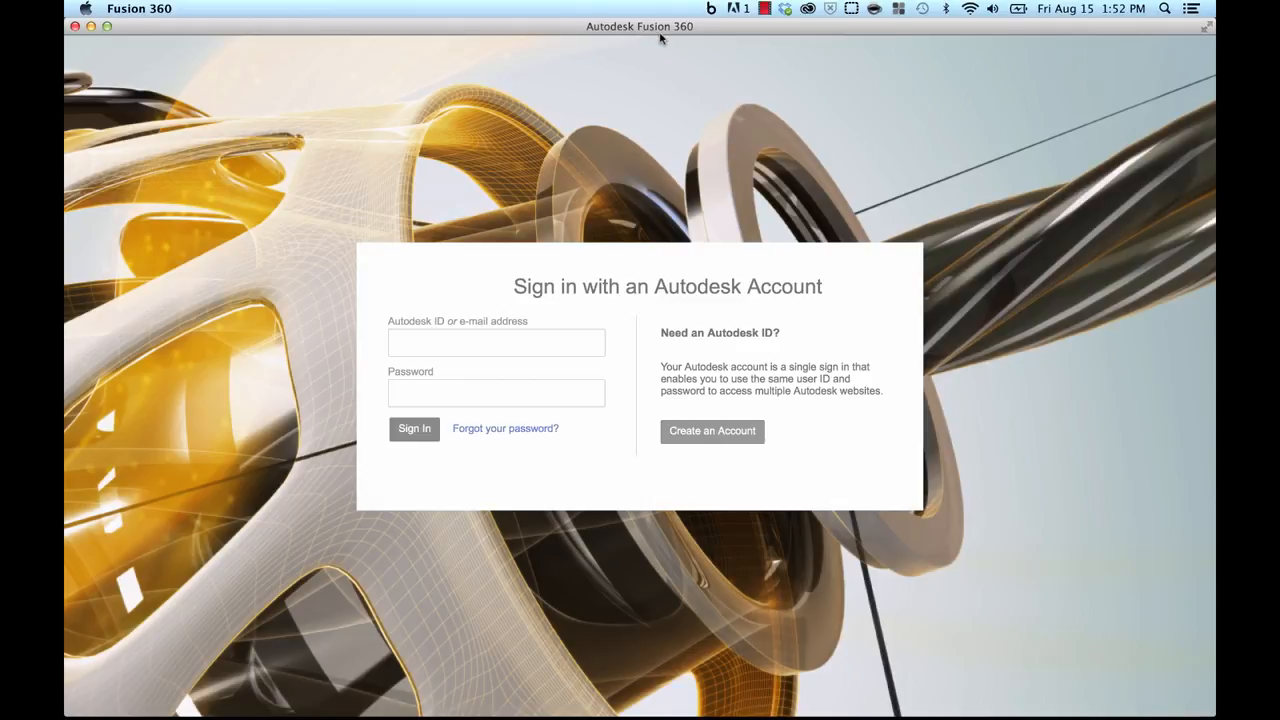
mouse_move(668, 38)
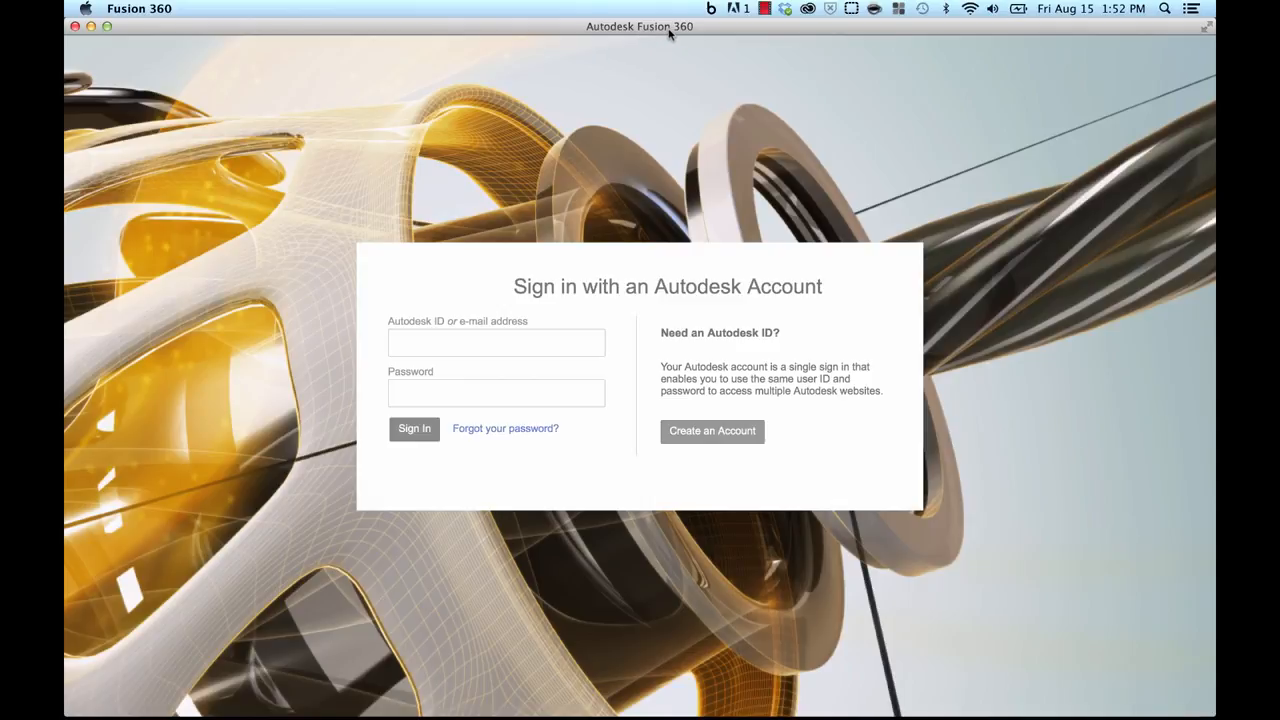
mouse_move(500, 304)
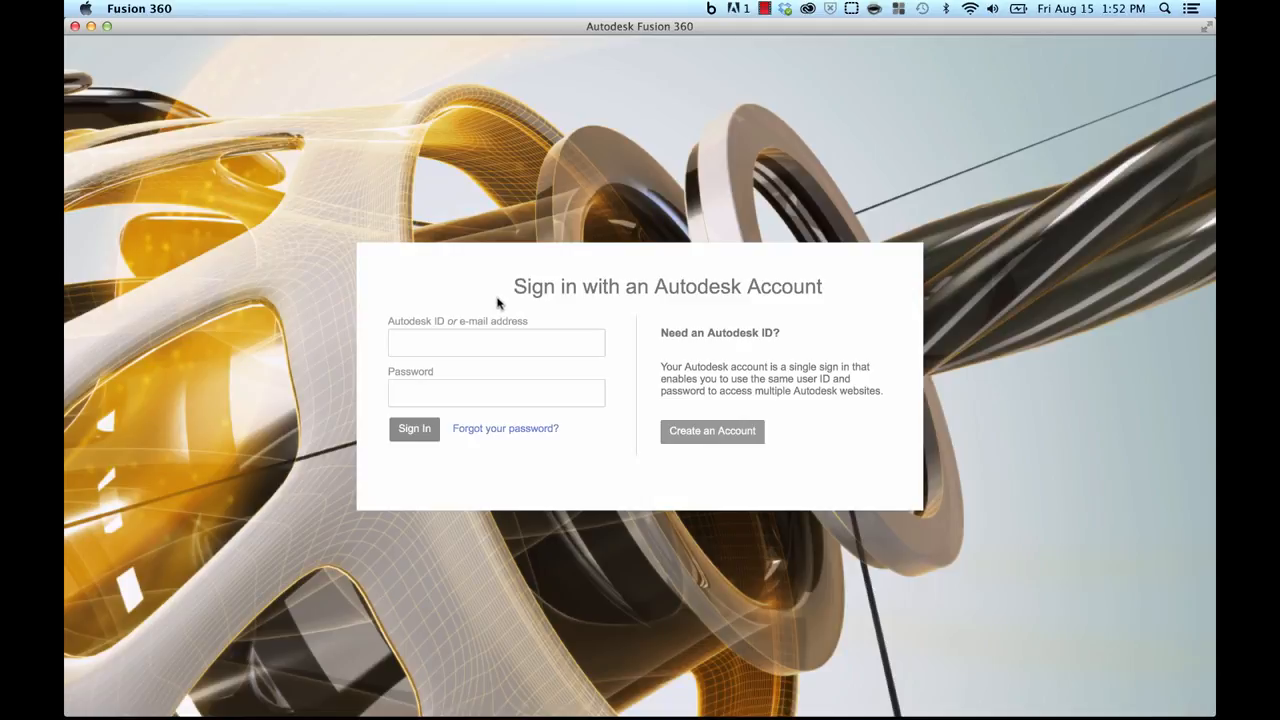
mouse_move(712, 442)
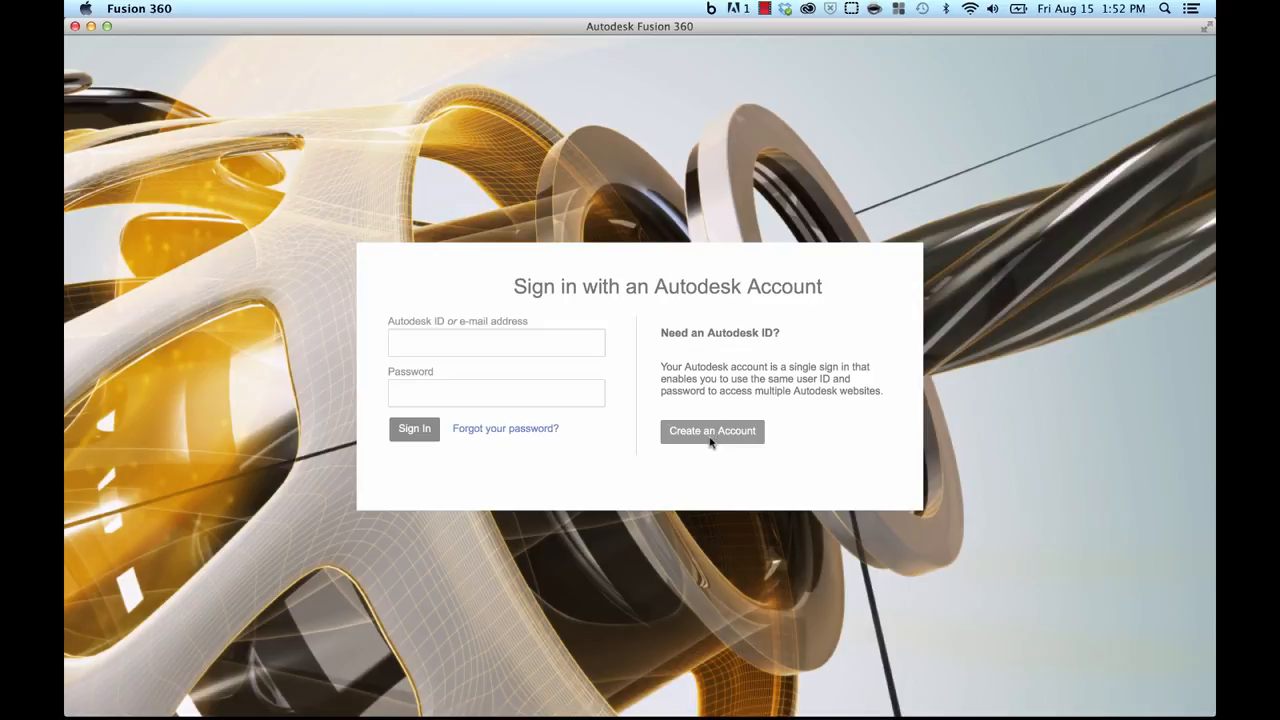
click(496, 342)
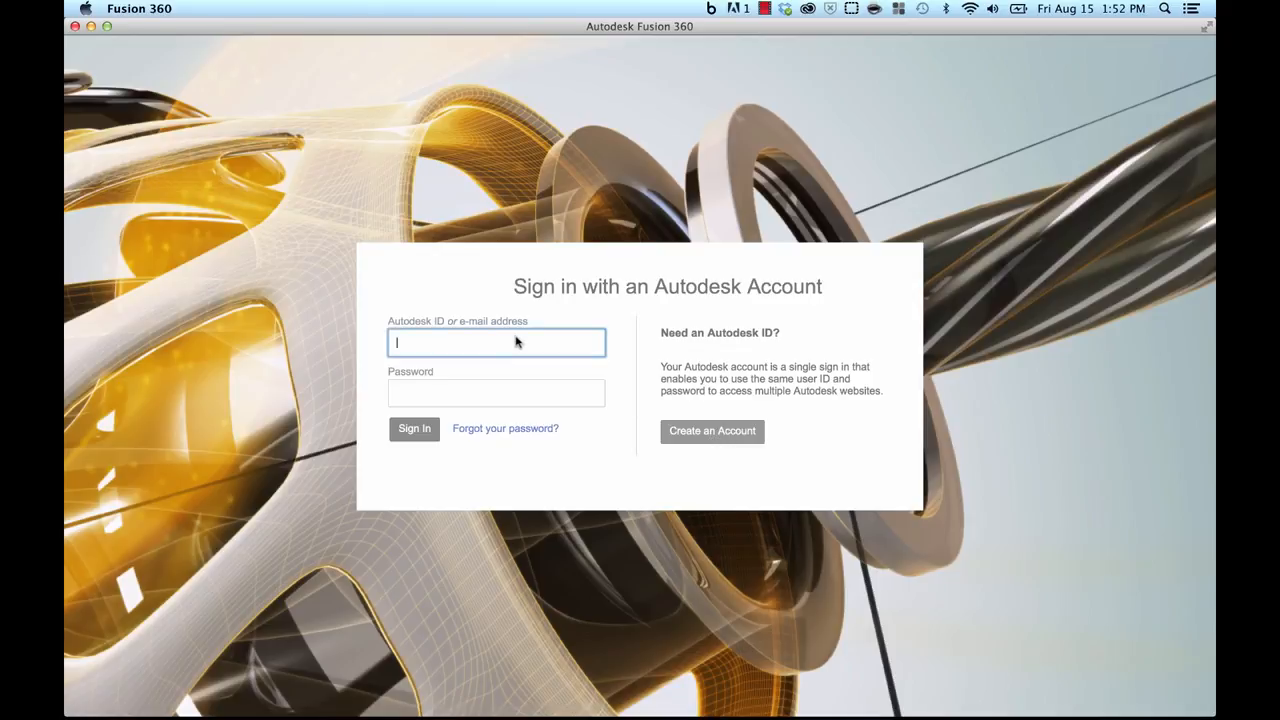
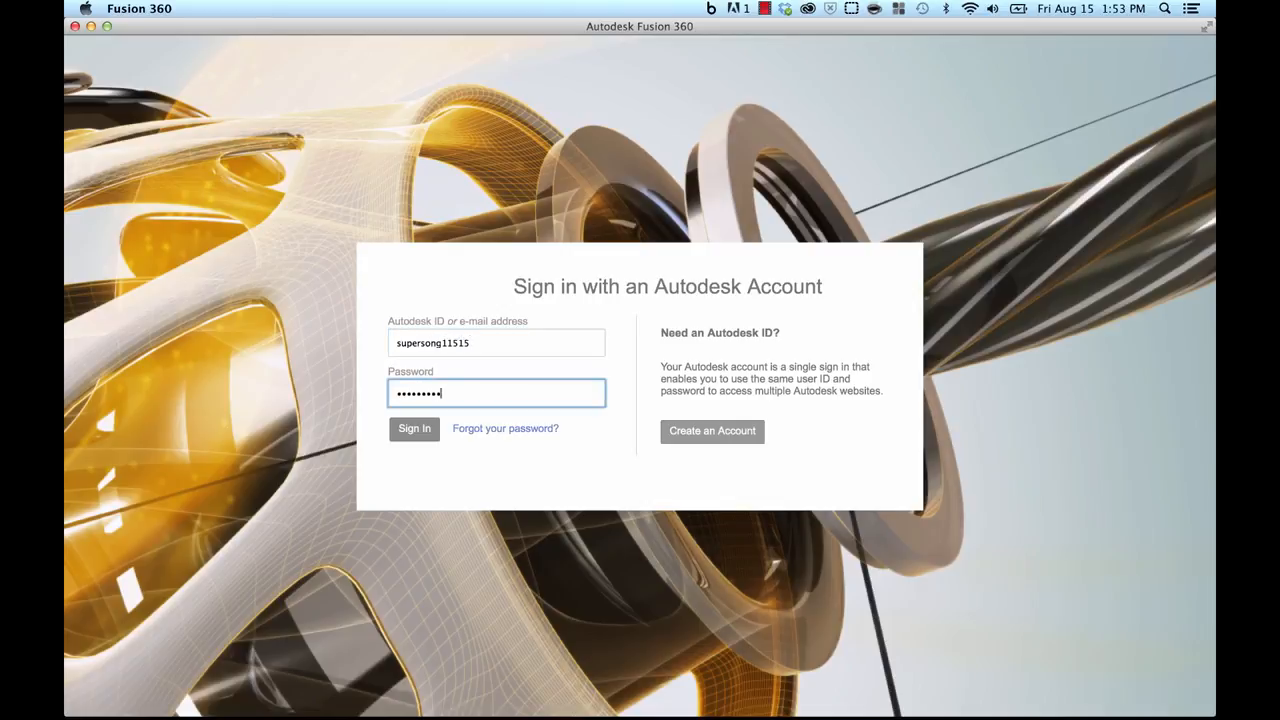
click(414, 428)
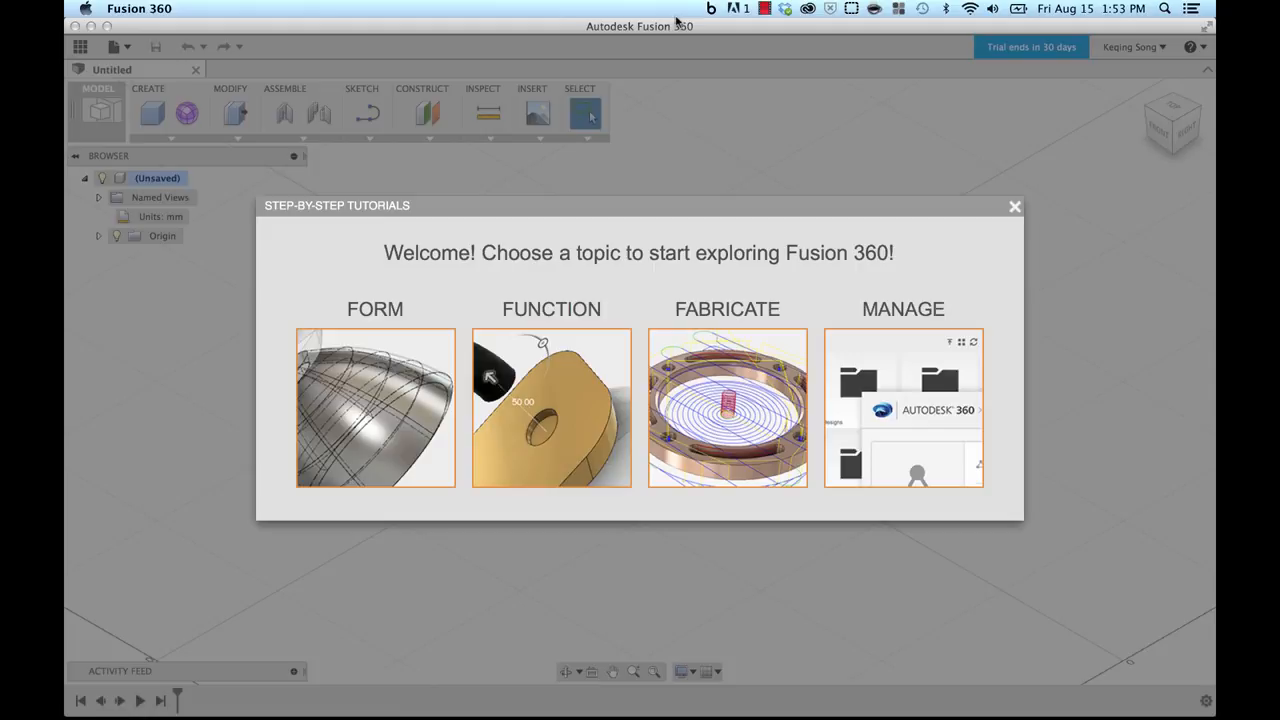
mouse_move(436, 276)
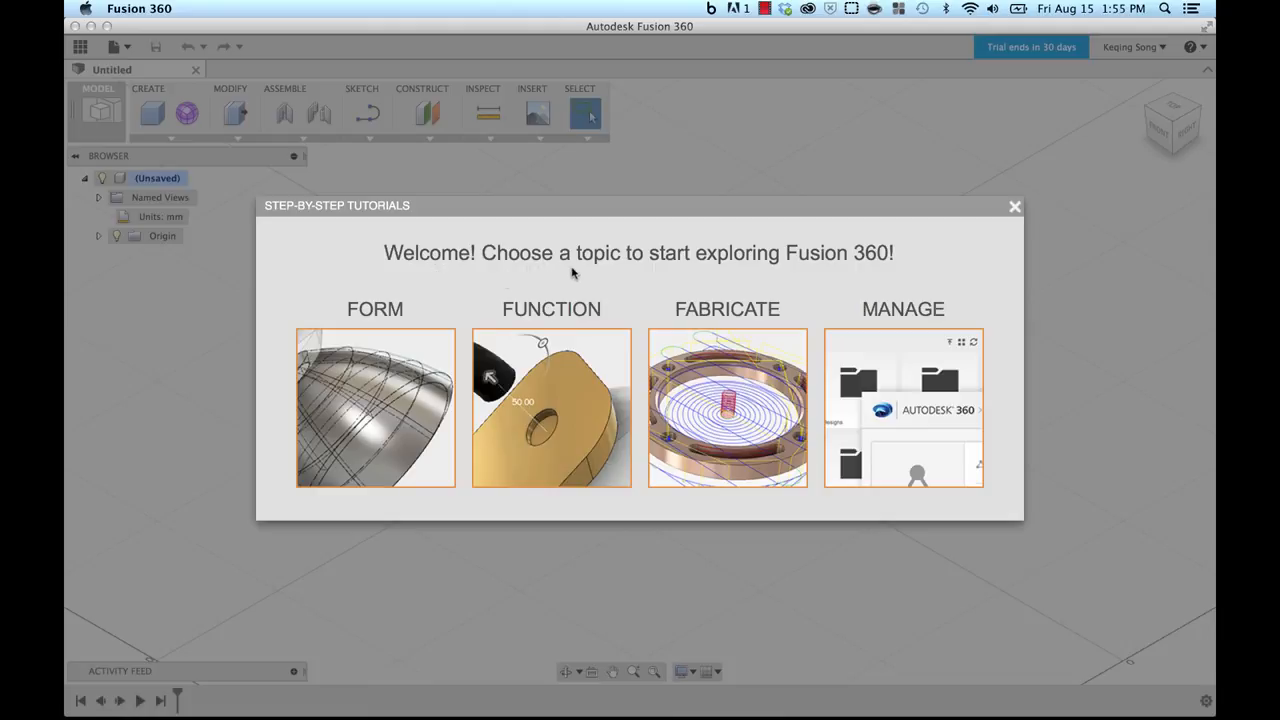
mouse_move(572, 270)
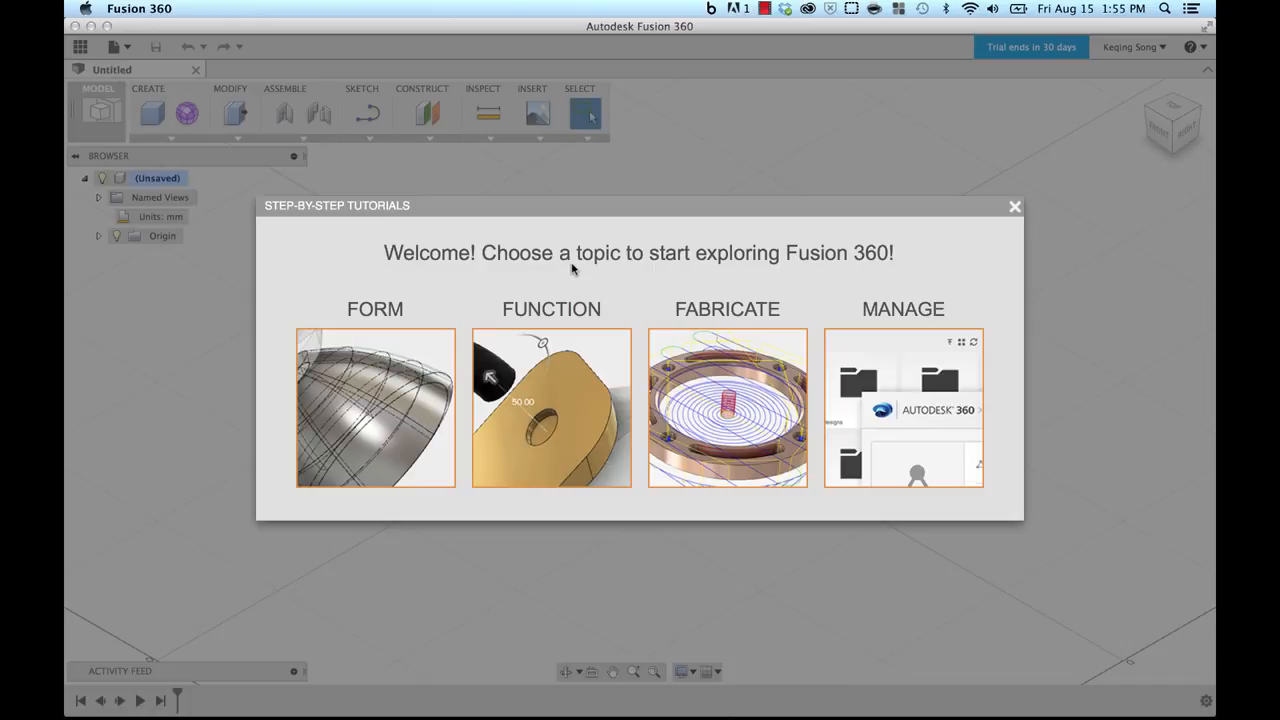
mouse_move(964, 228)
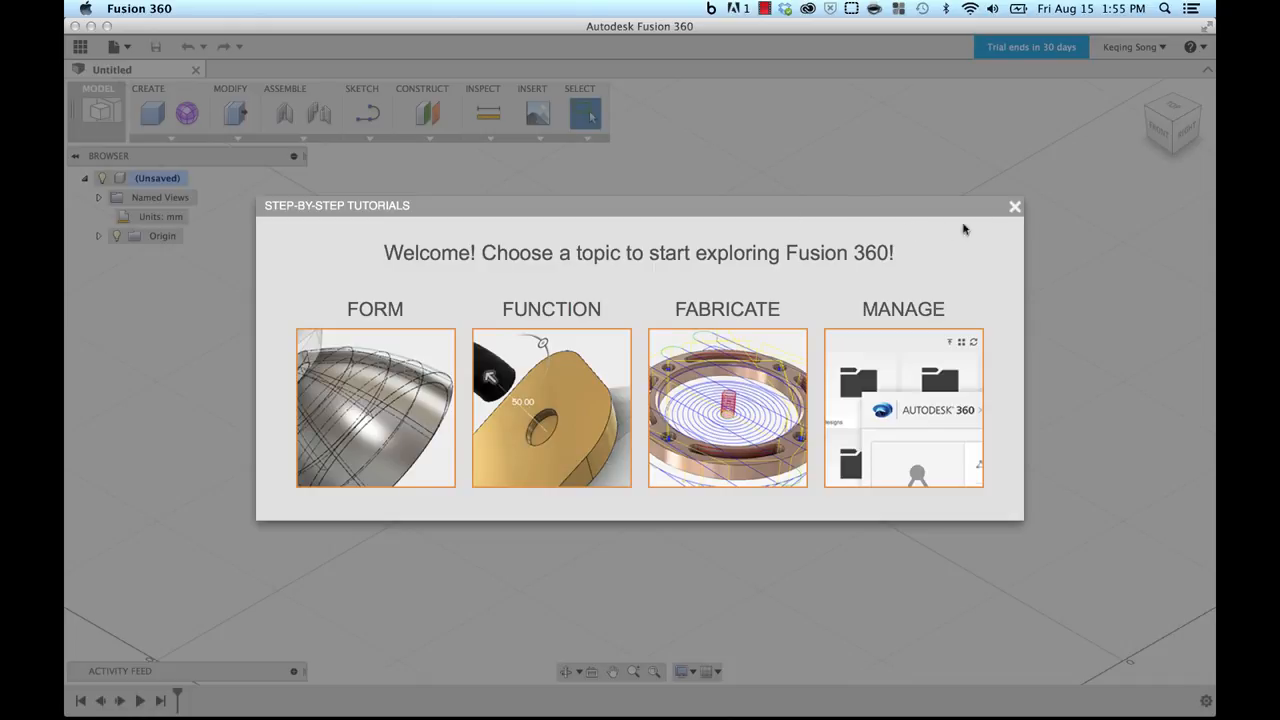
Dismiss the Step-by-Step Tutorials dialog and acknowledge the Got It notice.
click(1014, 206)
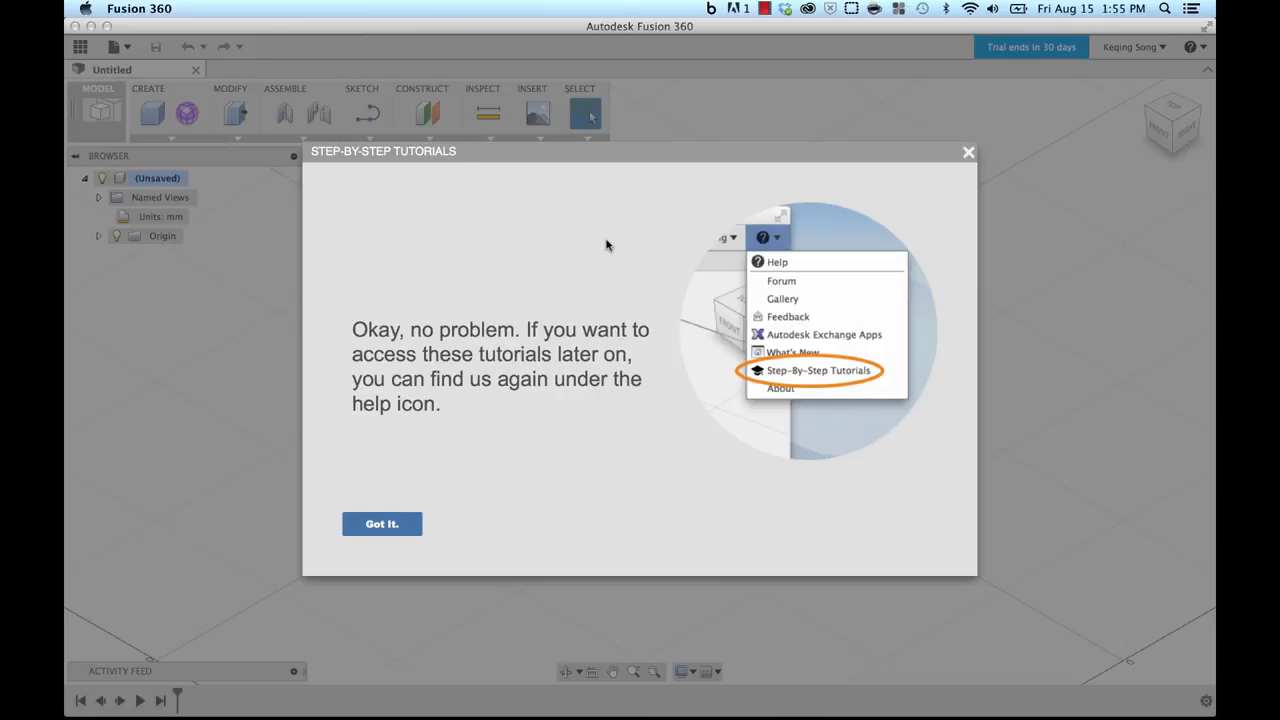
mouse_move(626, 252)
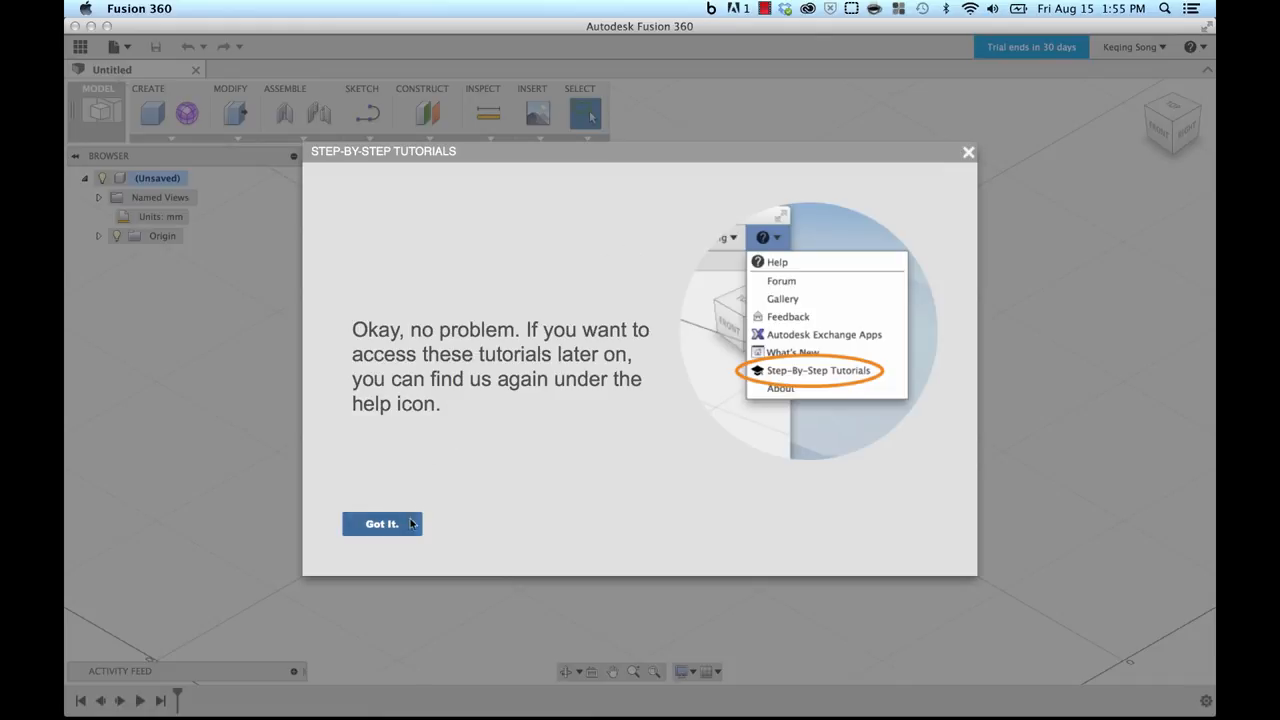
click(382, 524)
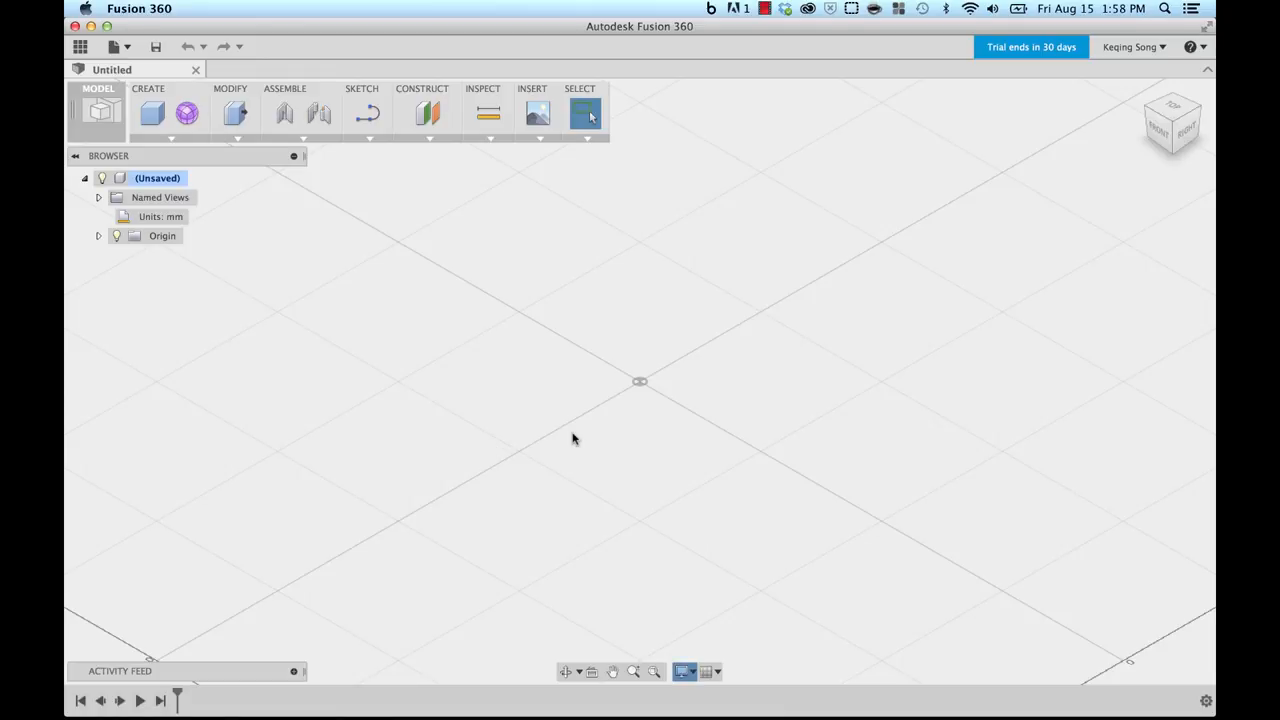
mouse_move(578, 444)
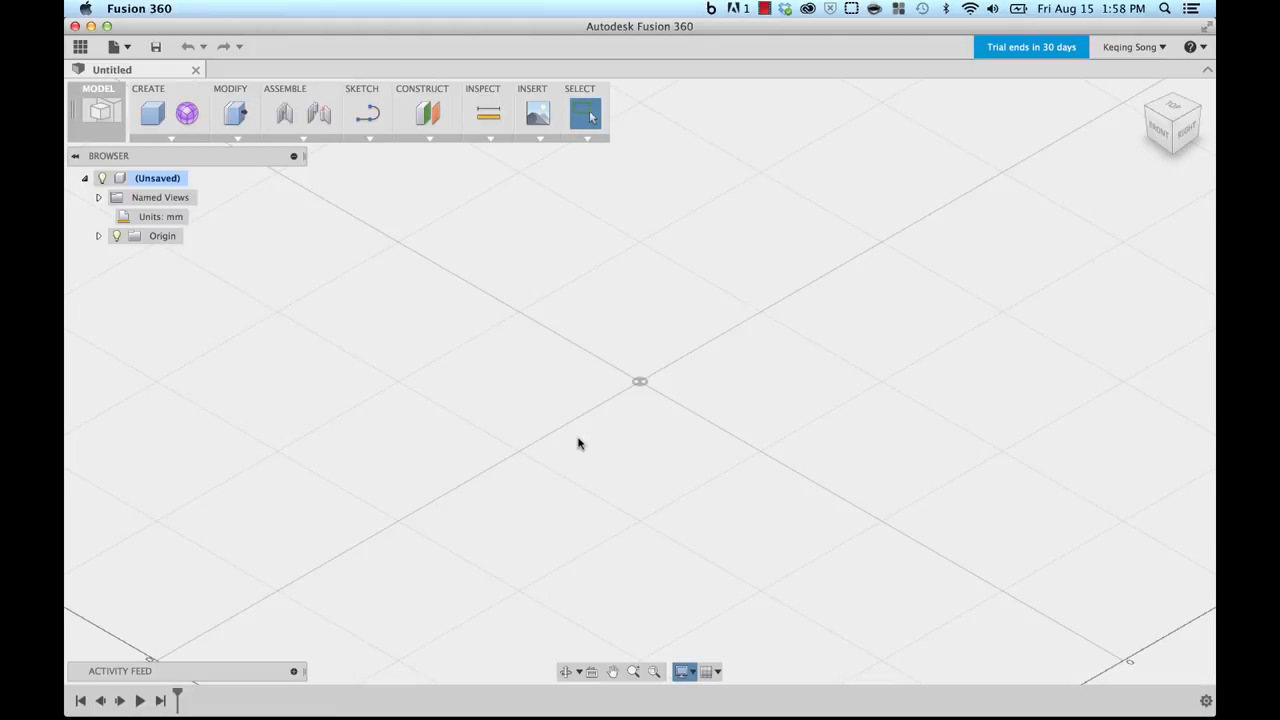
mouse_move(164, 144)
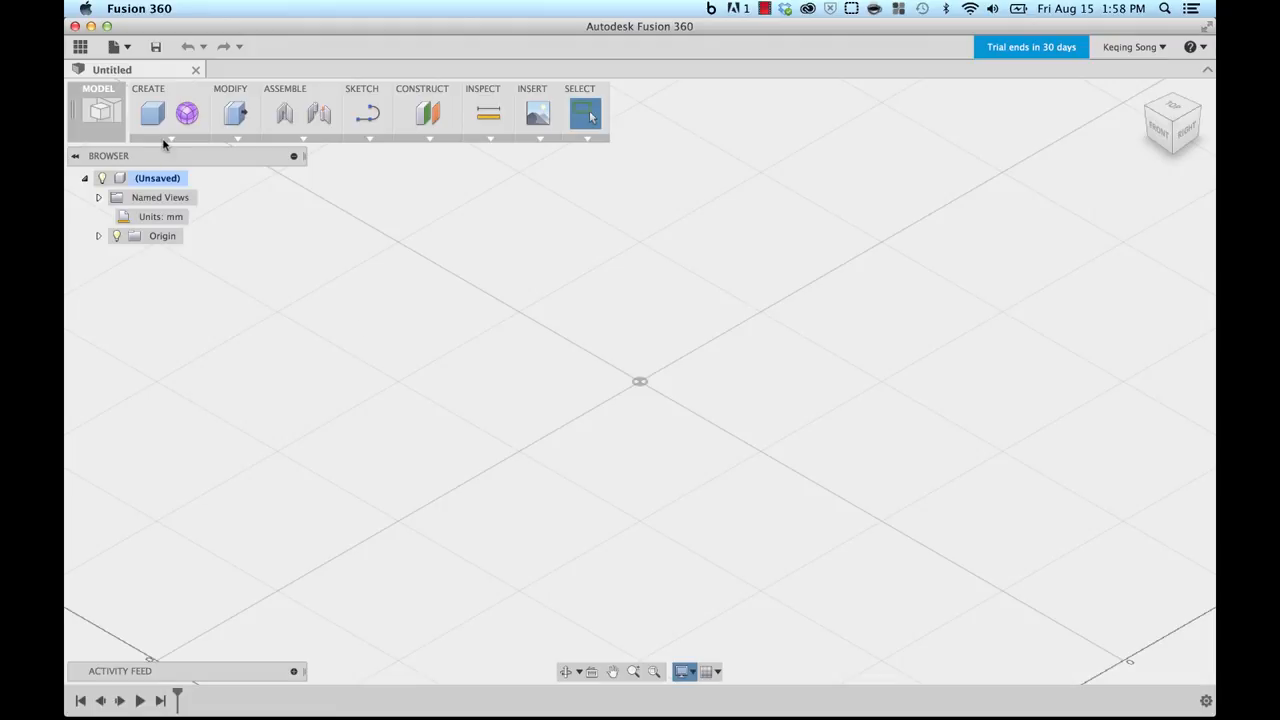
Create a solid cylinder at the origin, 350 mm diameter and 80 mm tall.
click(148, 112)
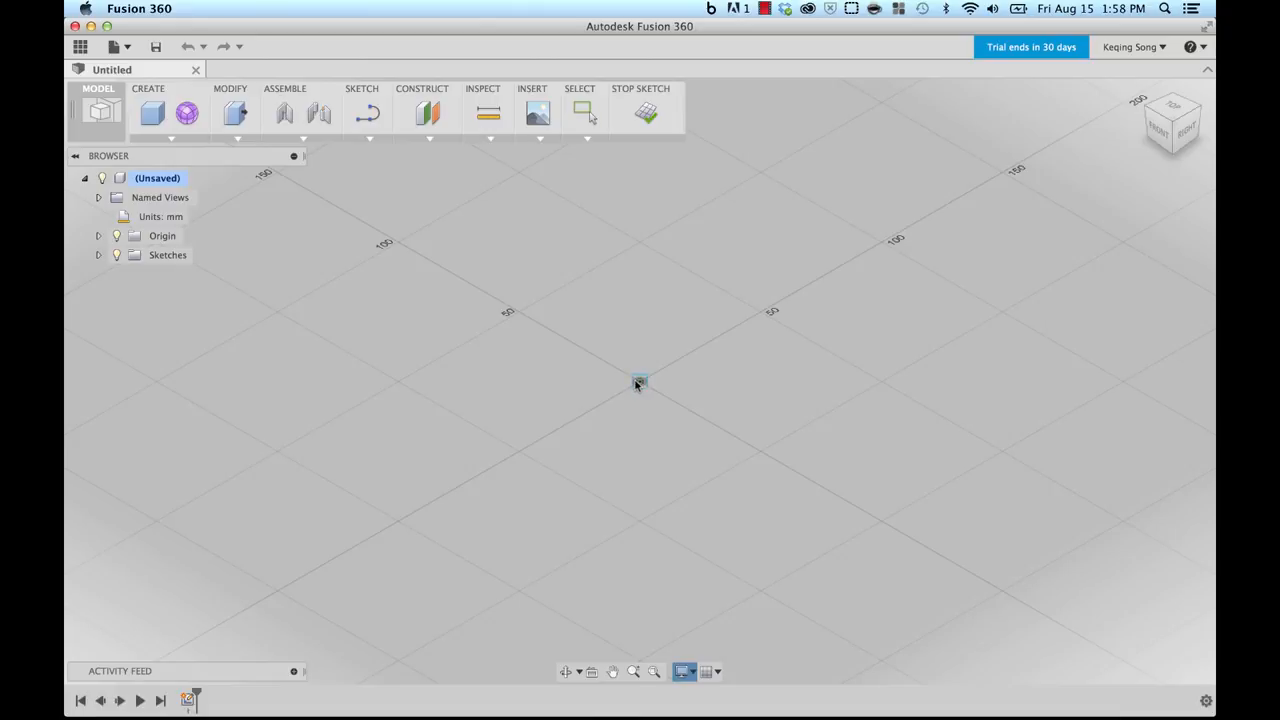
drag(640, 382, 760, 452)
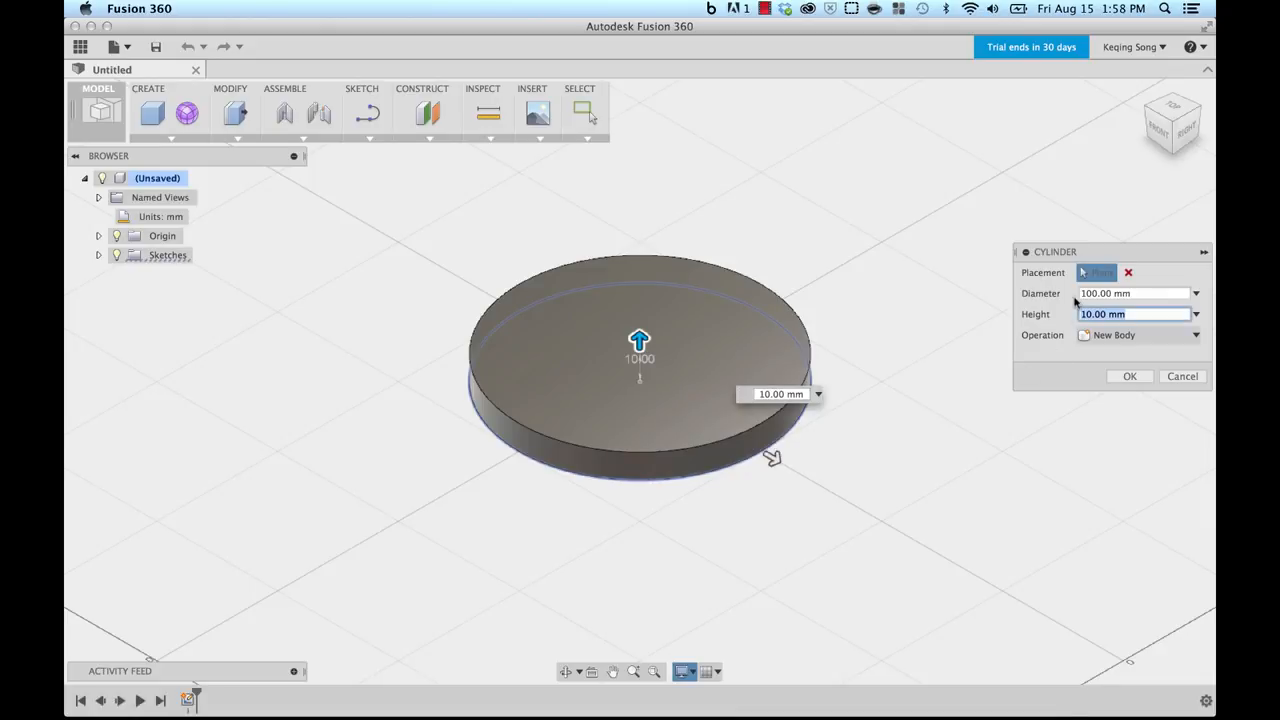
click(1132, 292)
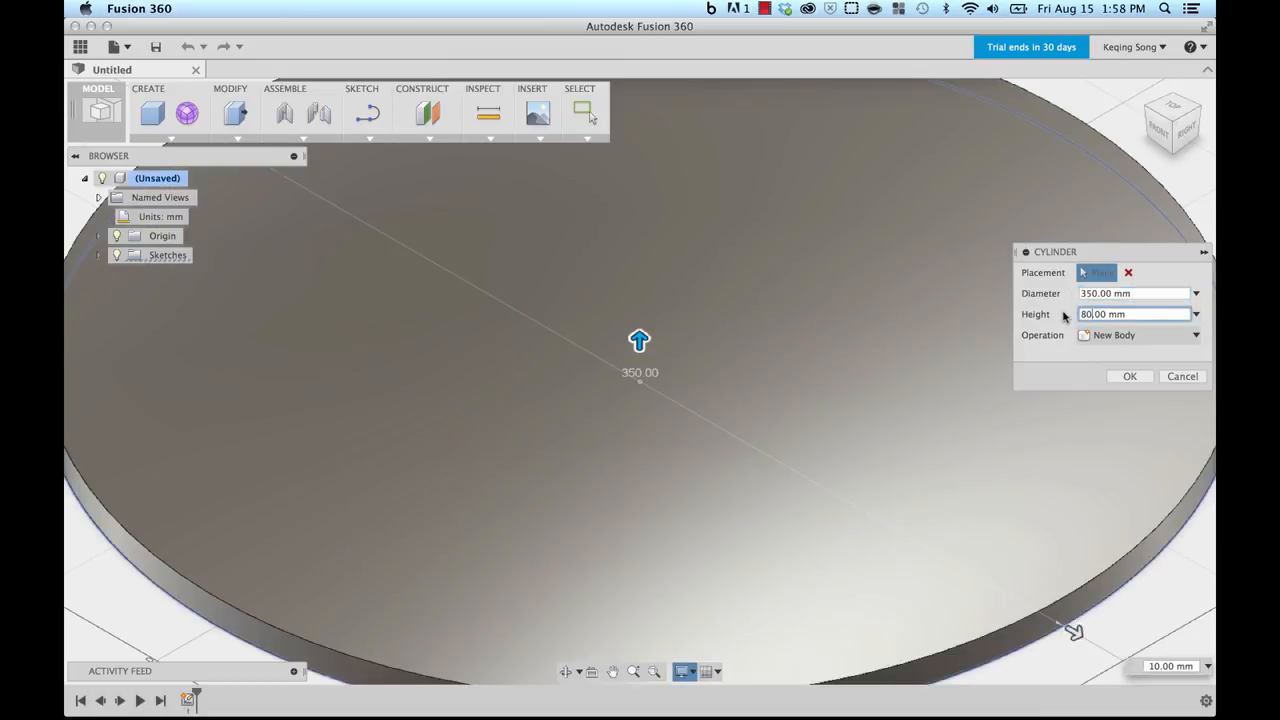
click(1128, 376)
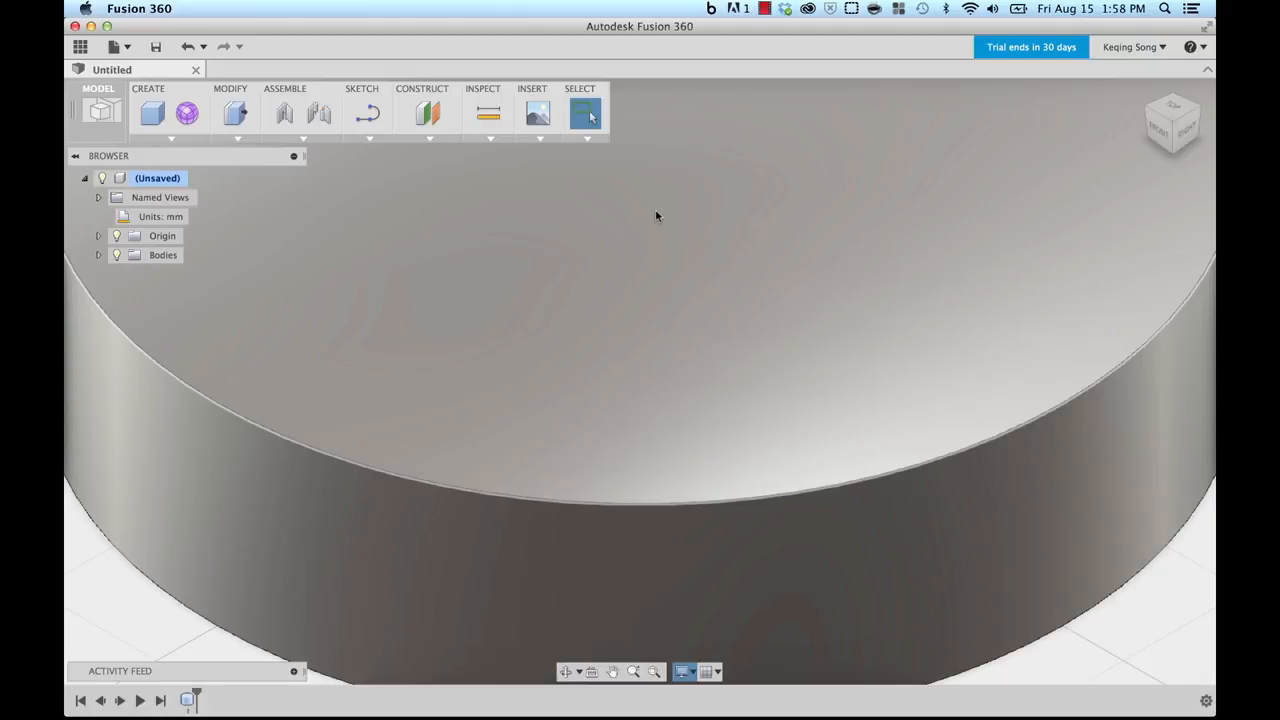
mouse_move(674, 220)
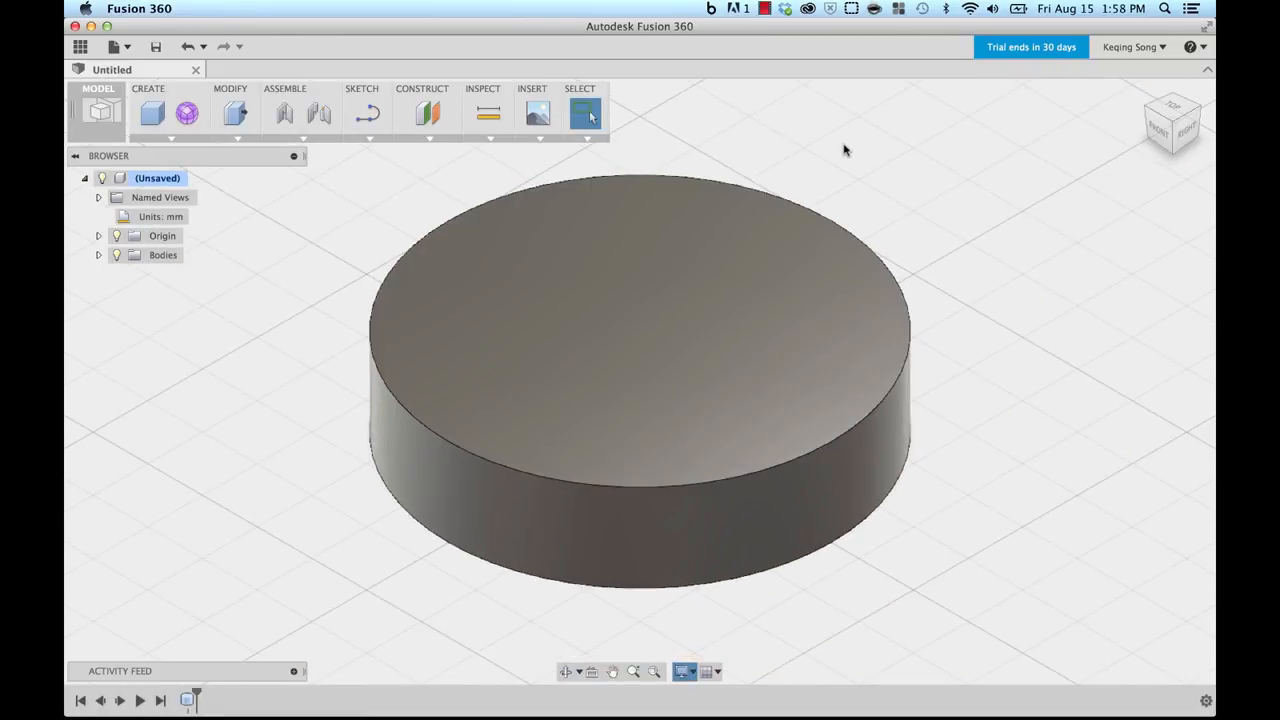
mouse_move(908, 156)
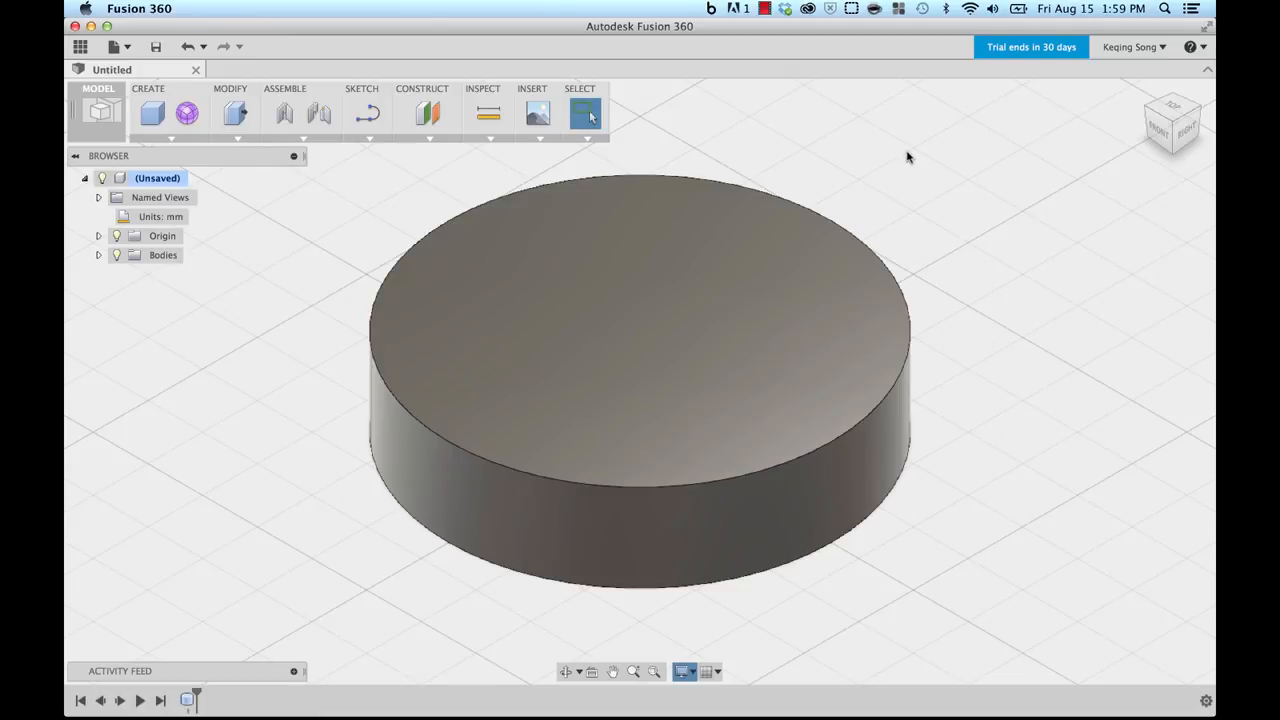
mouse_move(974, 198)
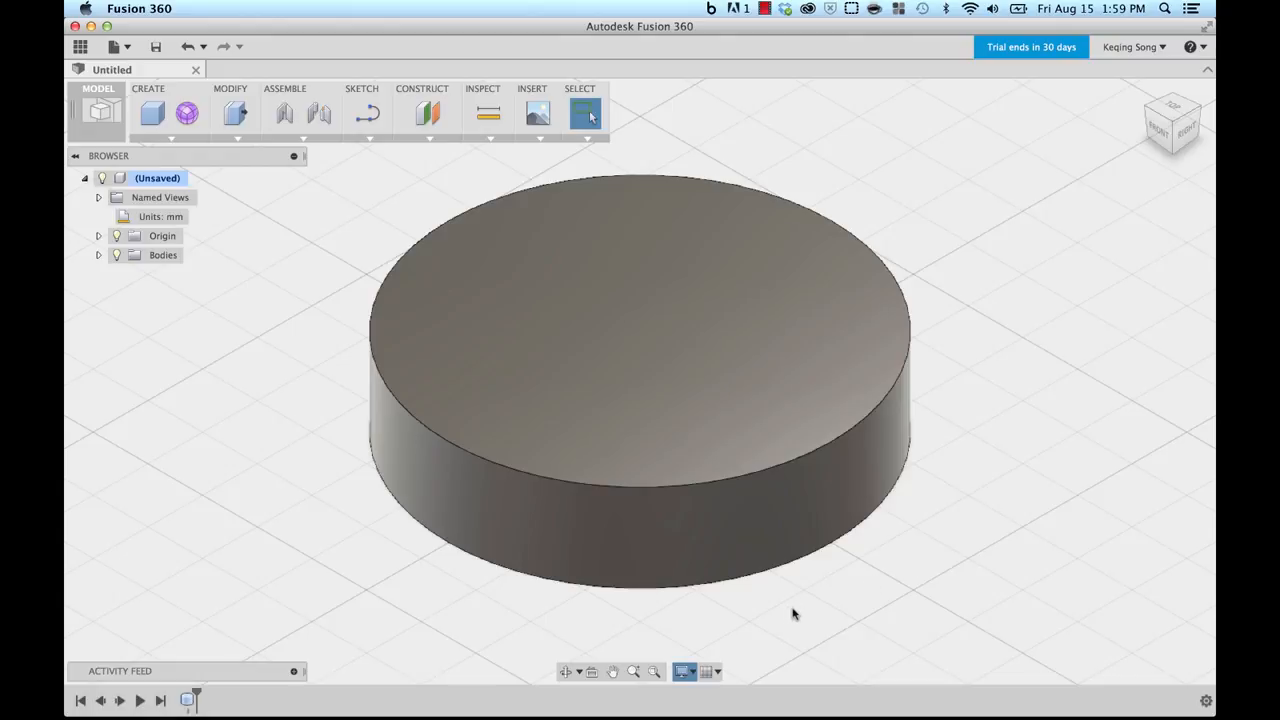
mouse_move(684, 672)
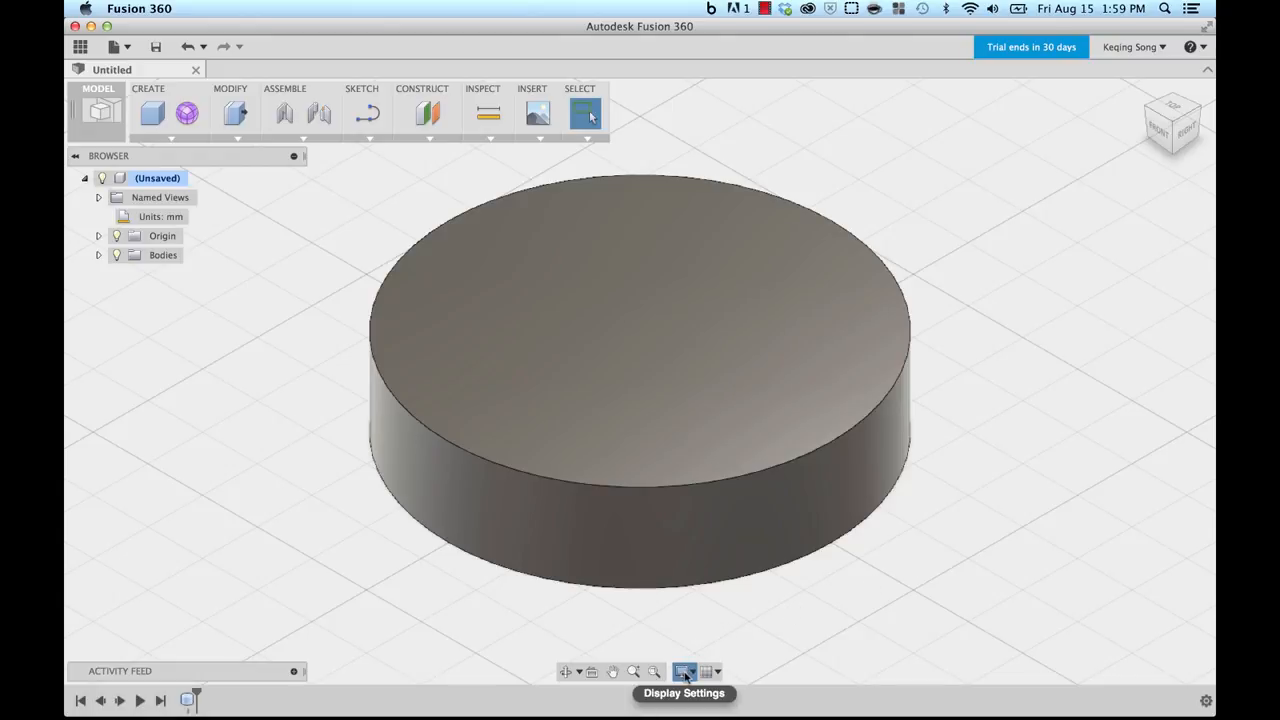
Set the camera to Perspective with Ortho Faces in Display Settings.
click(684, 672)
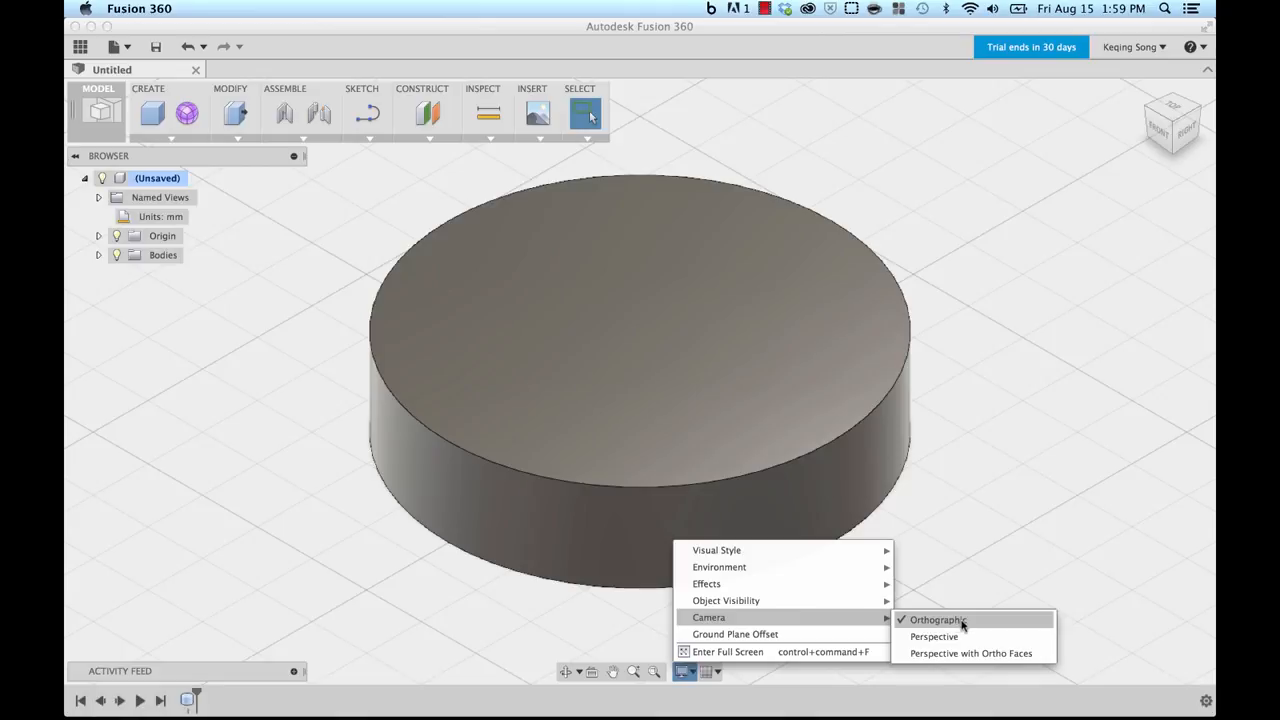
mouse_move(970, 652)
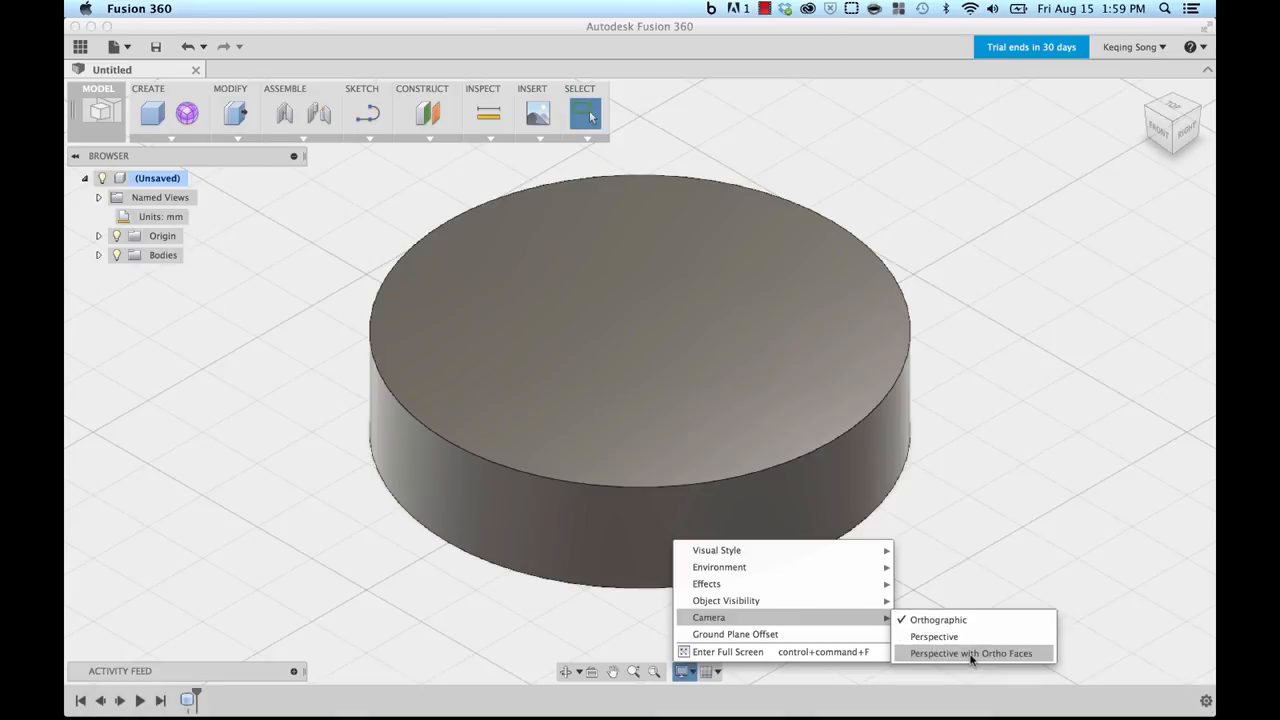
click(970, 652)
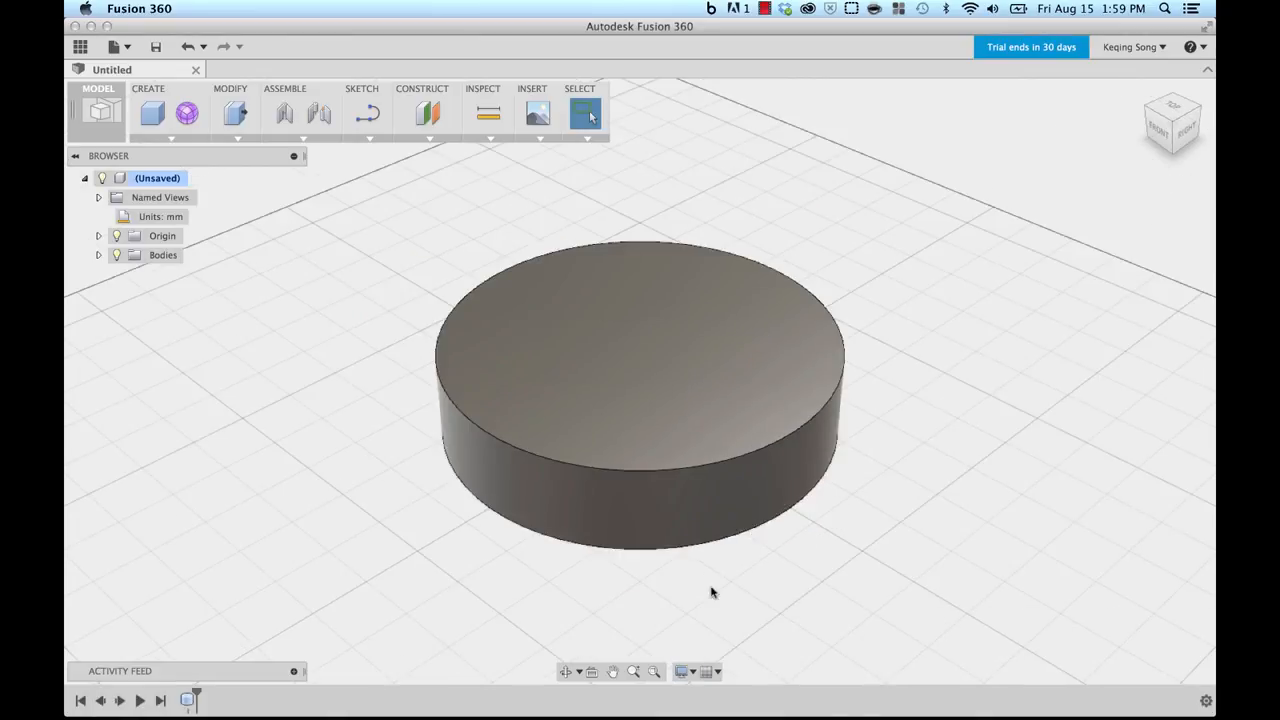
mouse_move(780, 604)
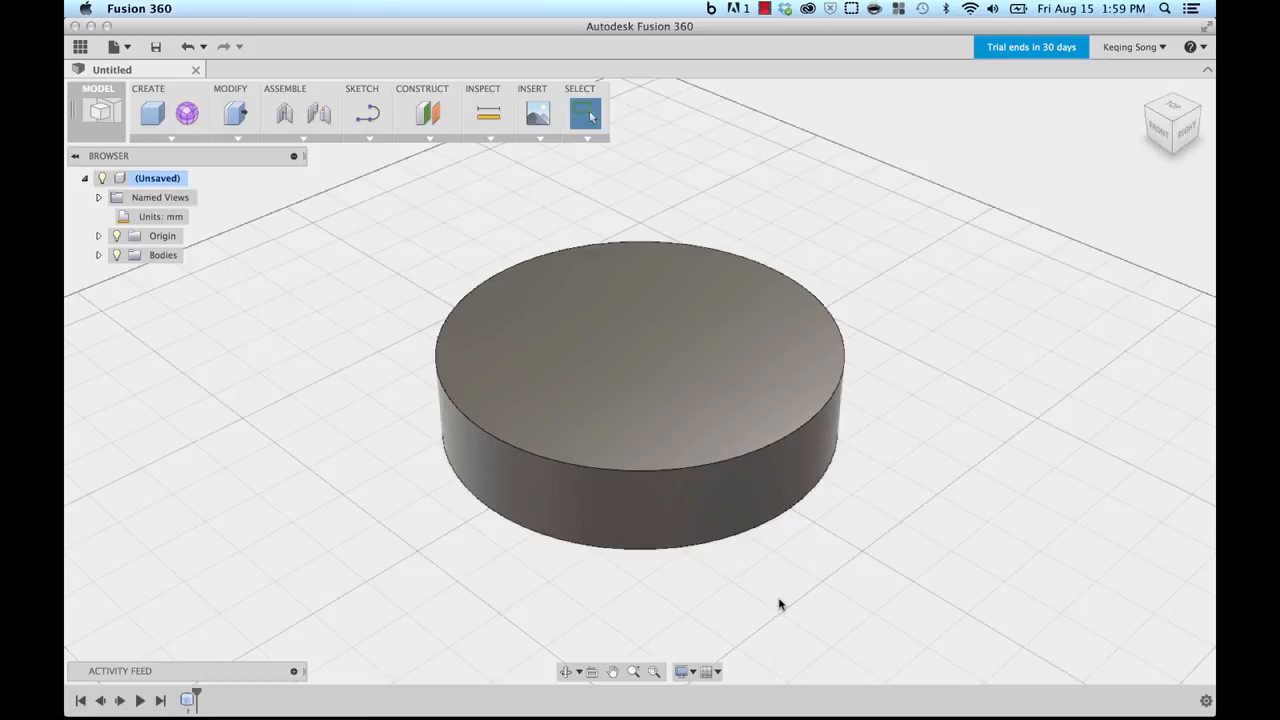
mouse_move(772, 584)
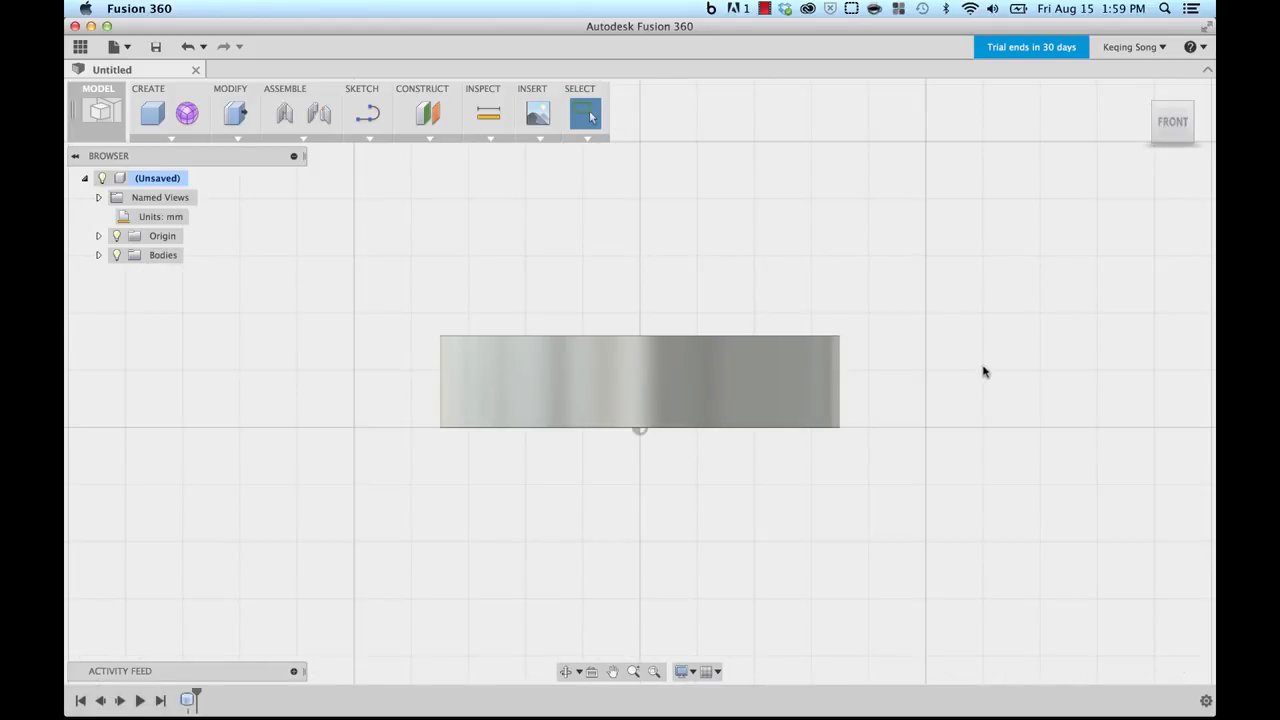
mouse_move(968, 280)
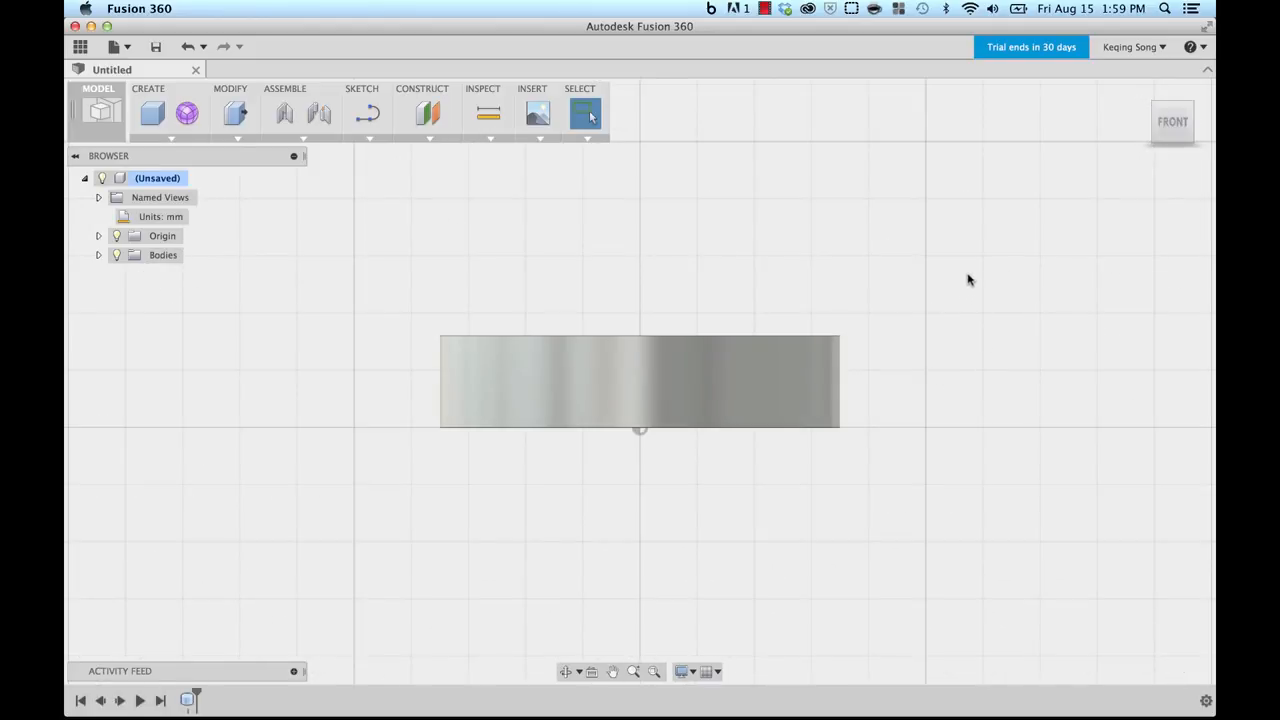
mouse_move(944, 270)
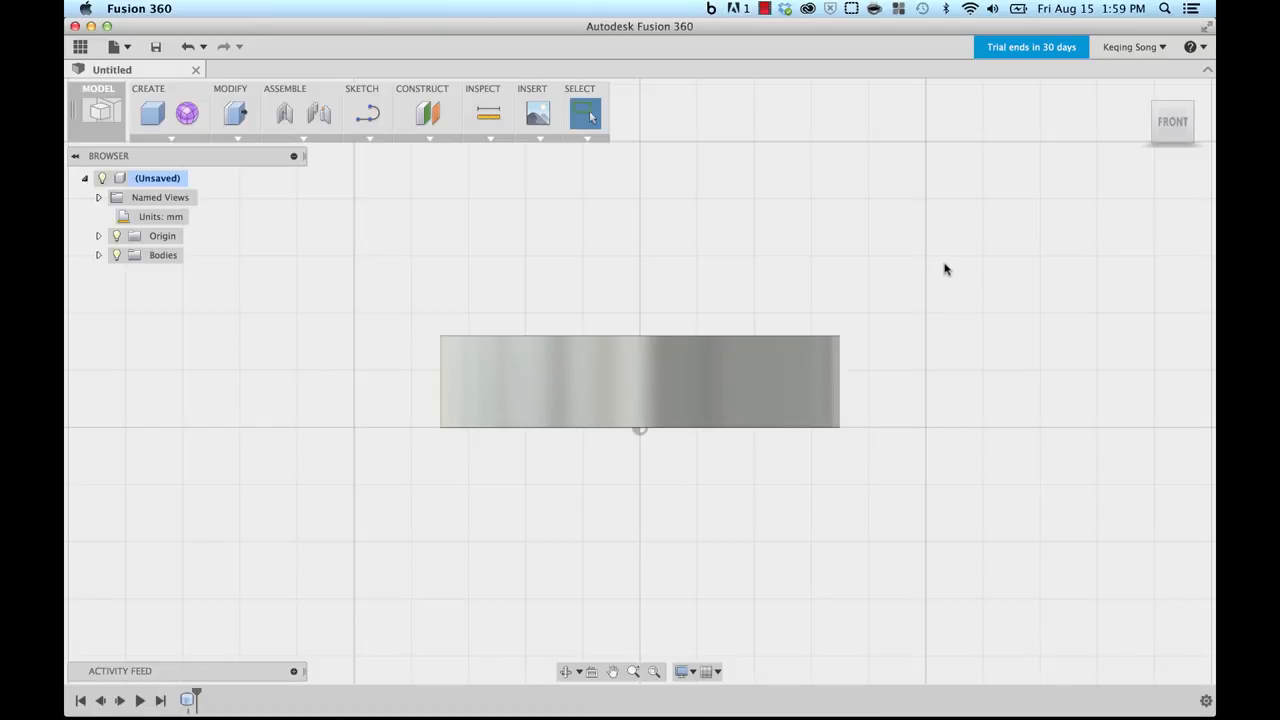
mouse_move(1172, 122)
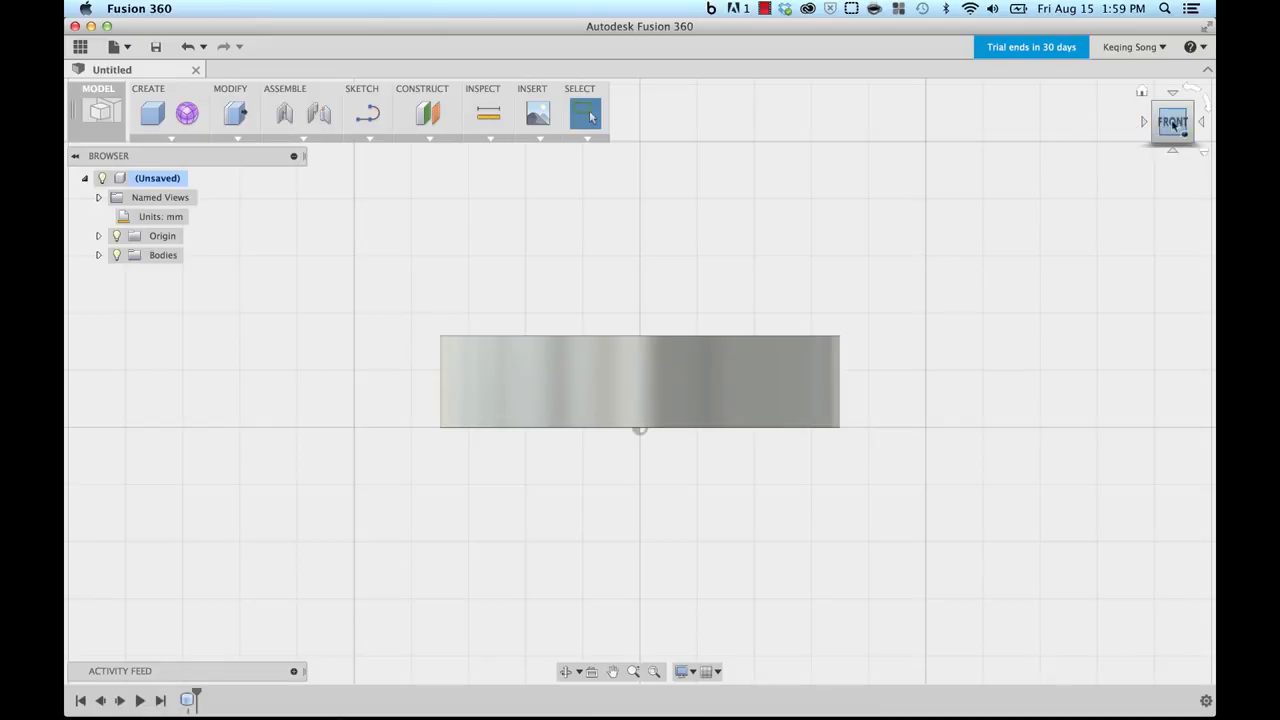
mouse_move(1142, 92)
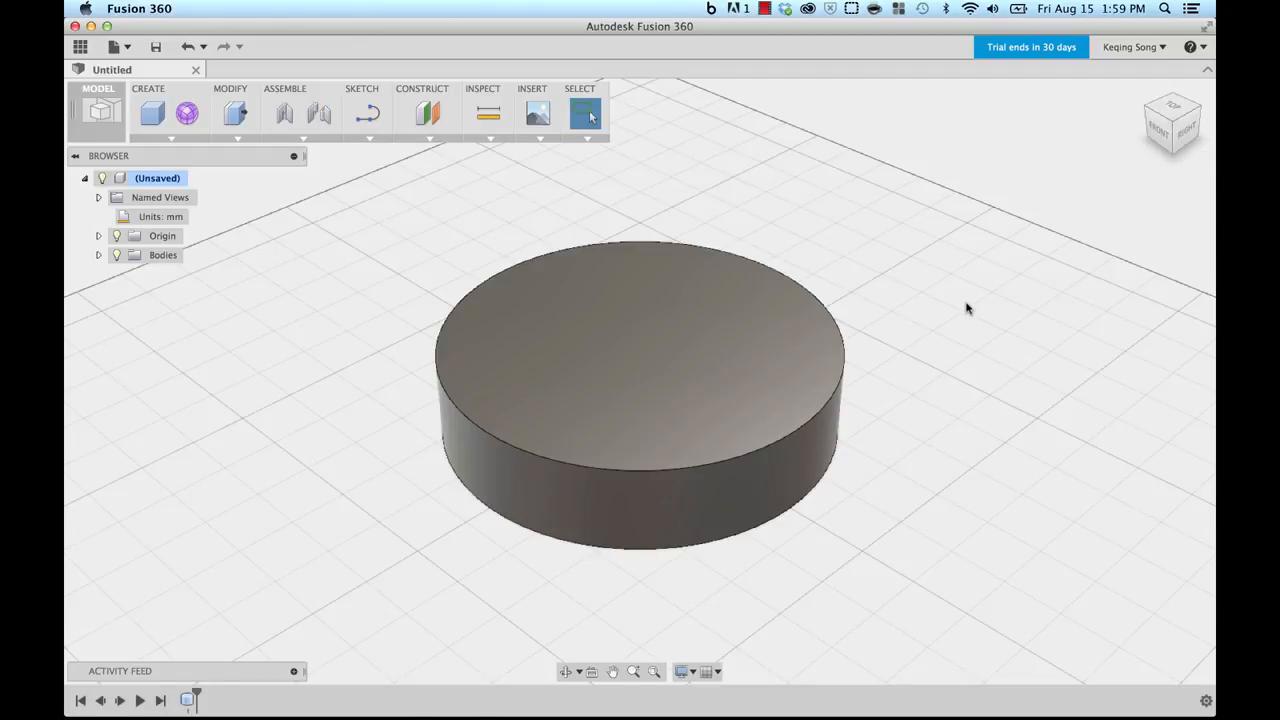
mouse_move(940, 428)
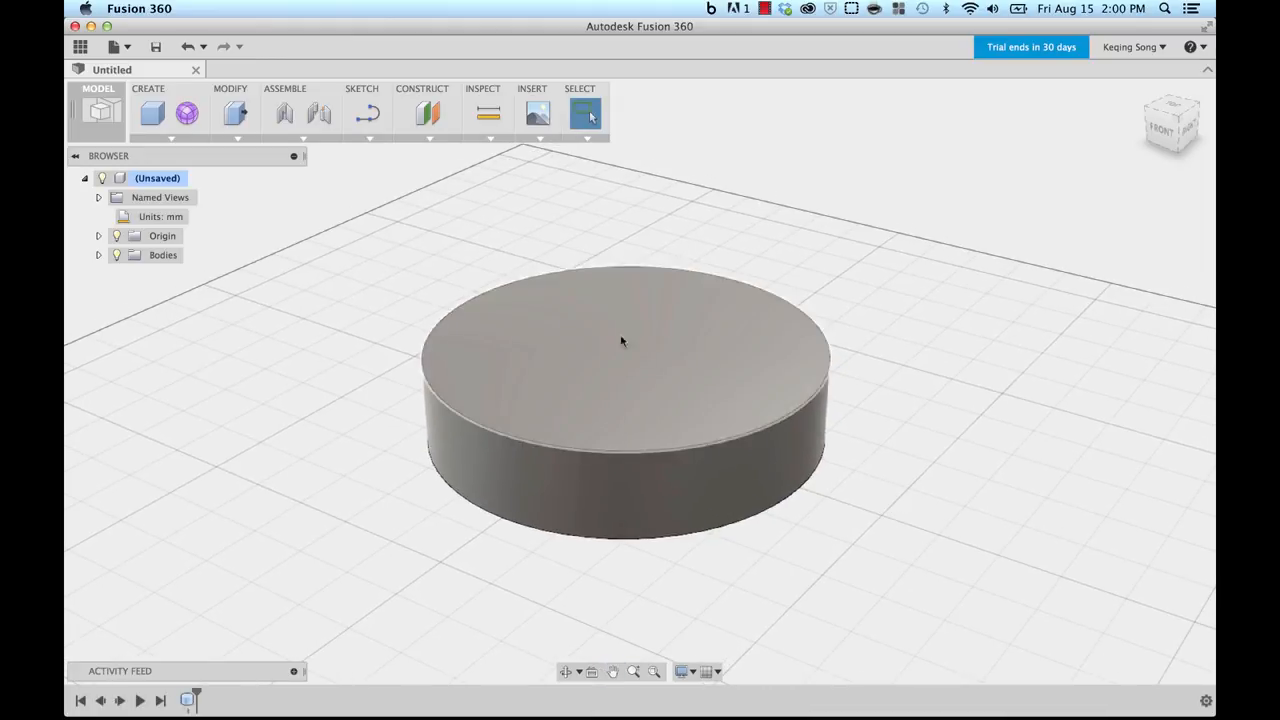
mouse_move(652, 320)
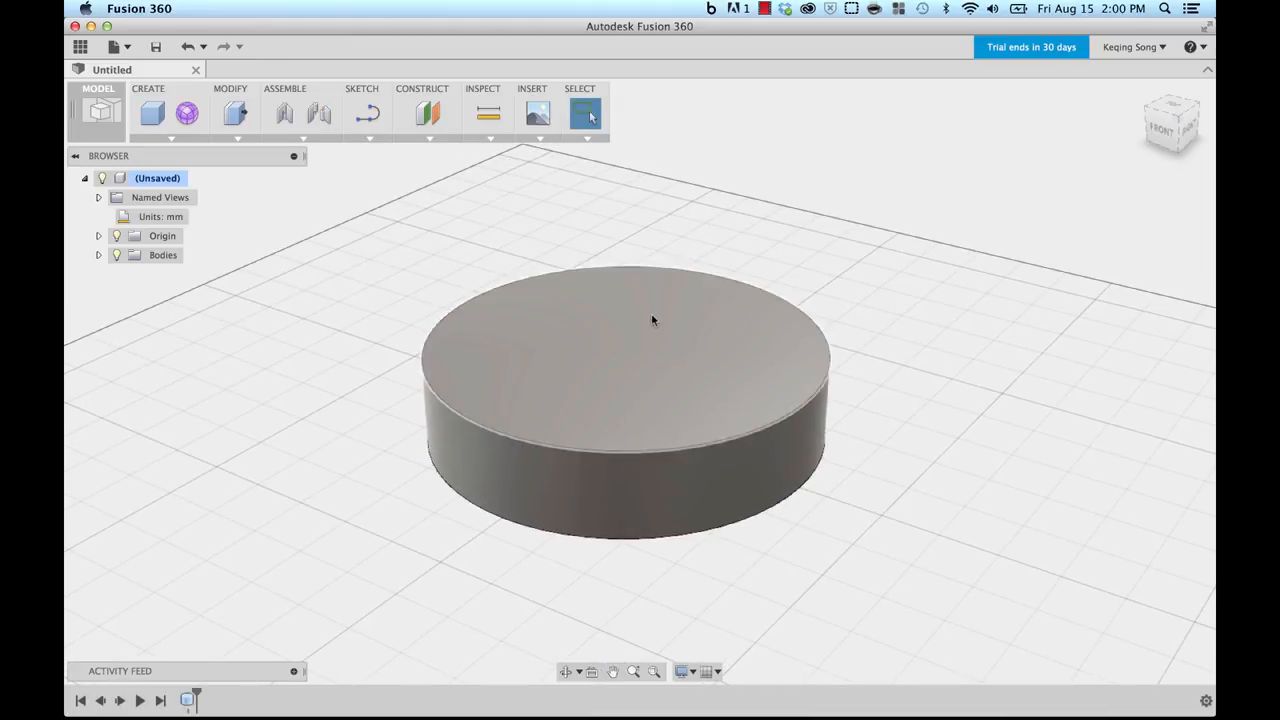
mouse_move(648, 316)
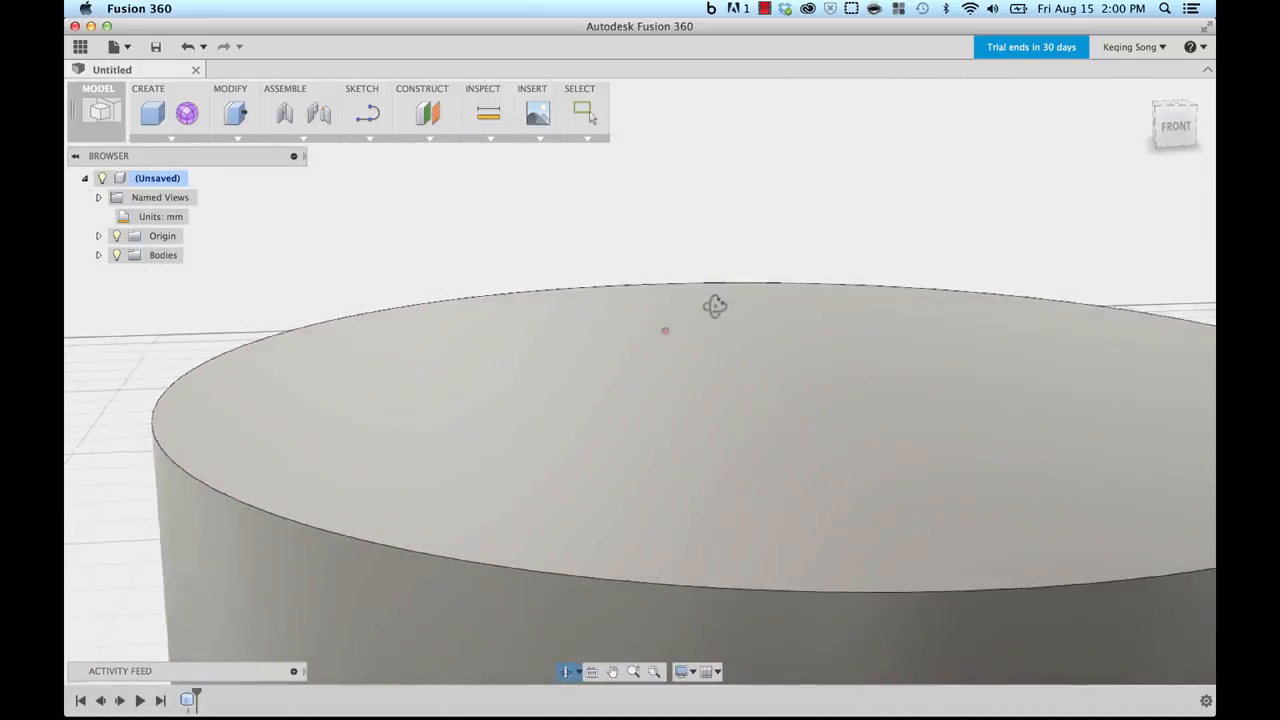
drag(716, 308, 590, 348)
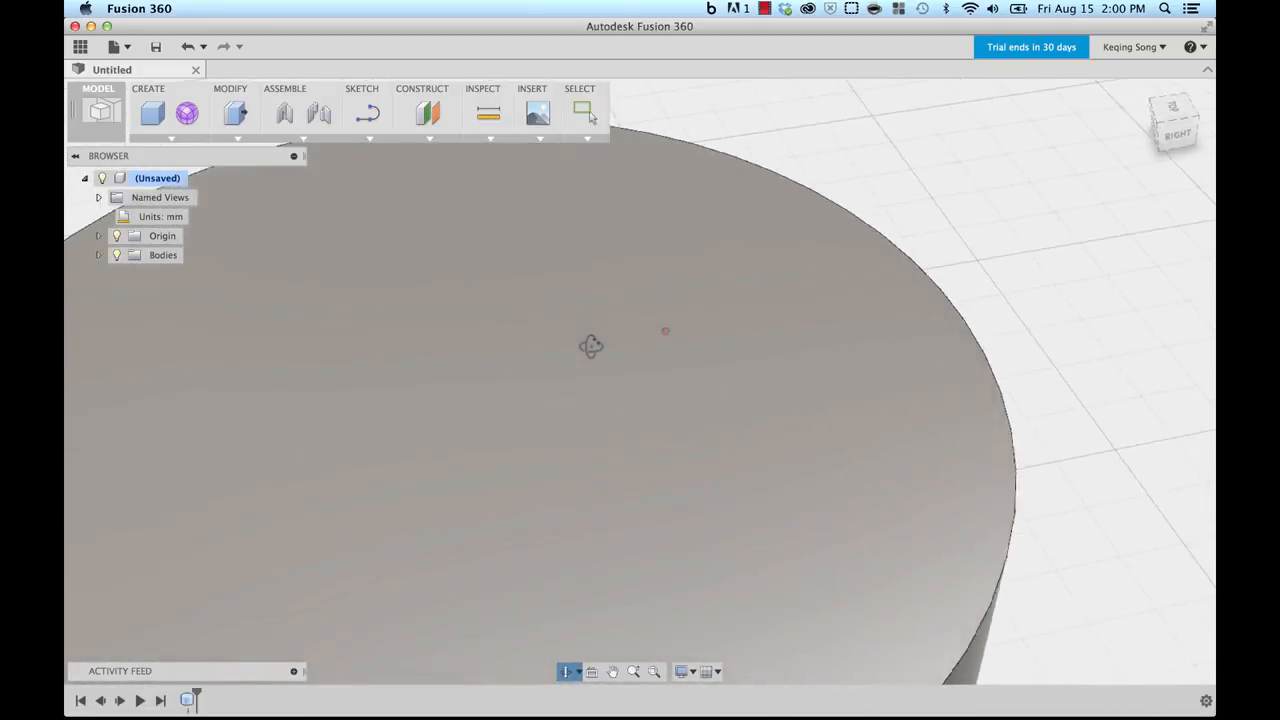
drag(590, 348, 672, 310)
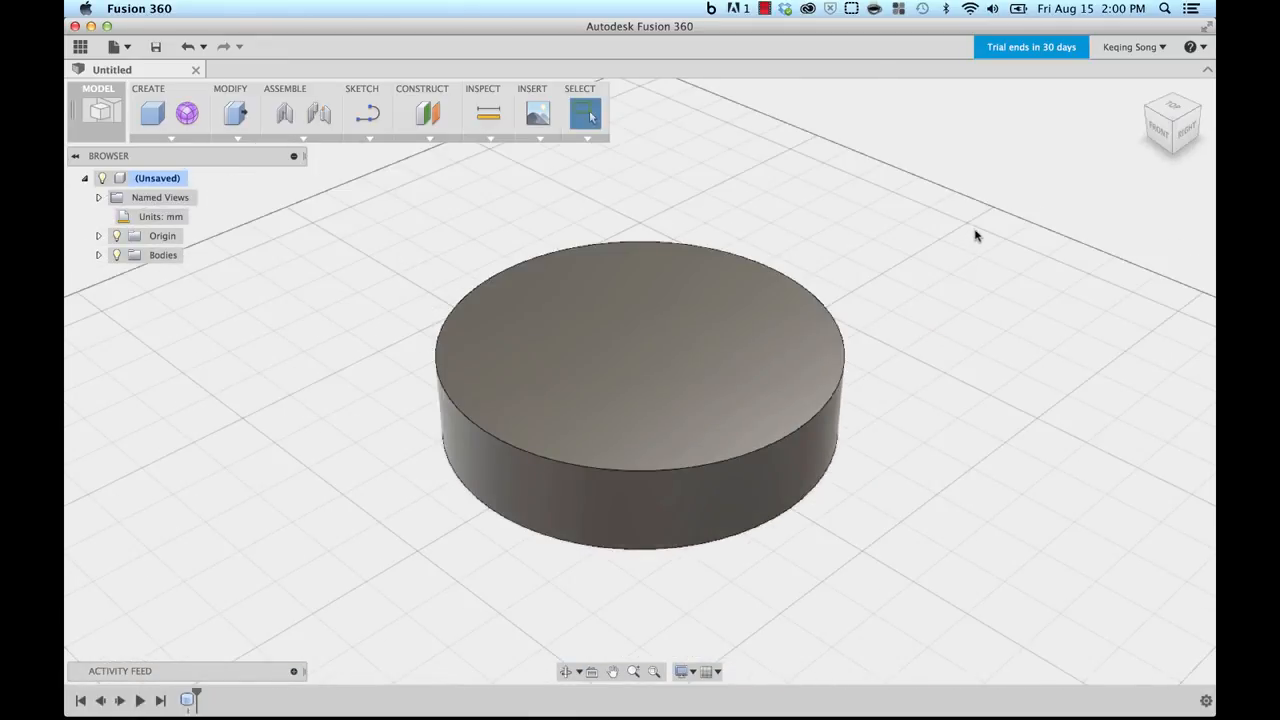
mouse_move(930, 216)
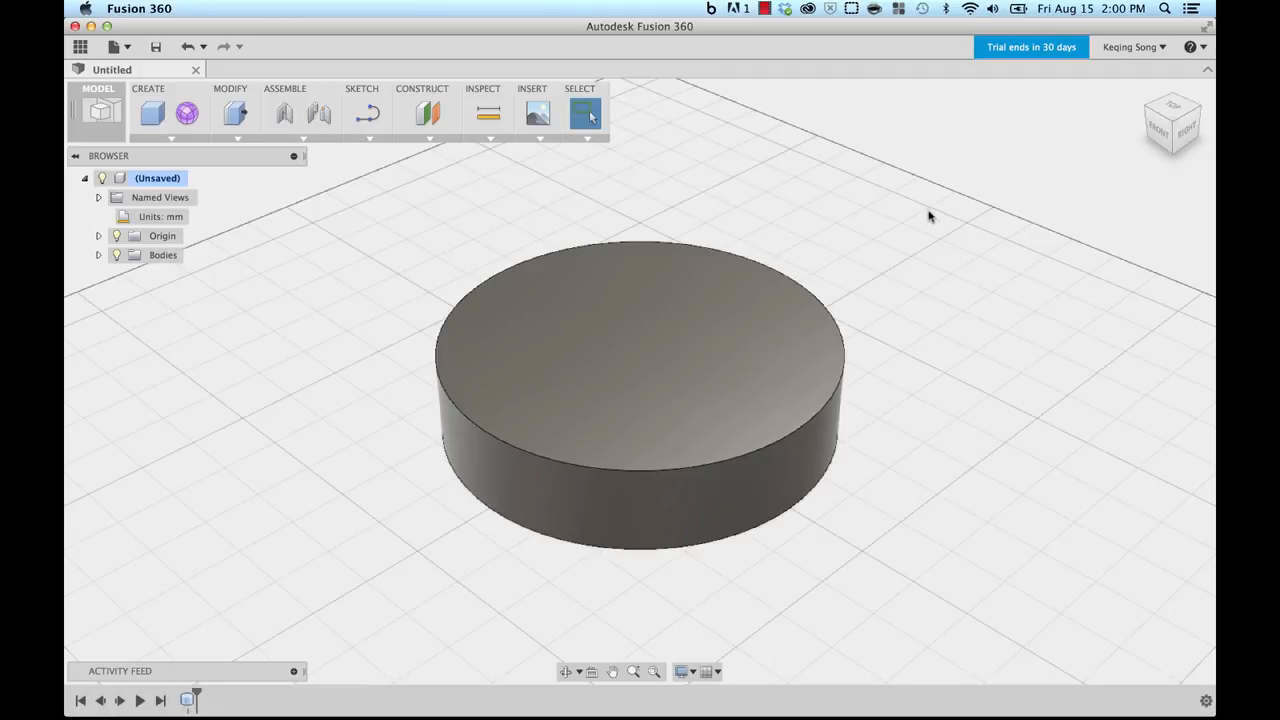
mouse_move(344, 260)
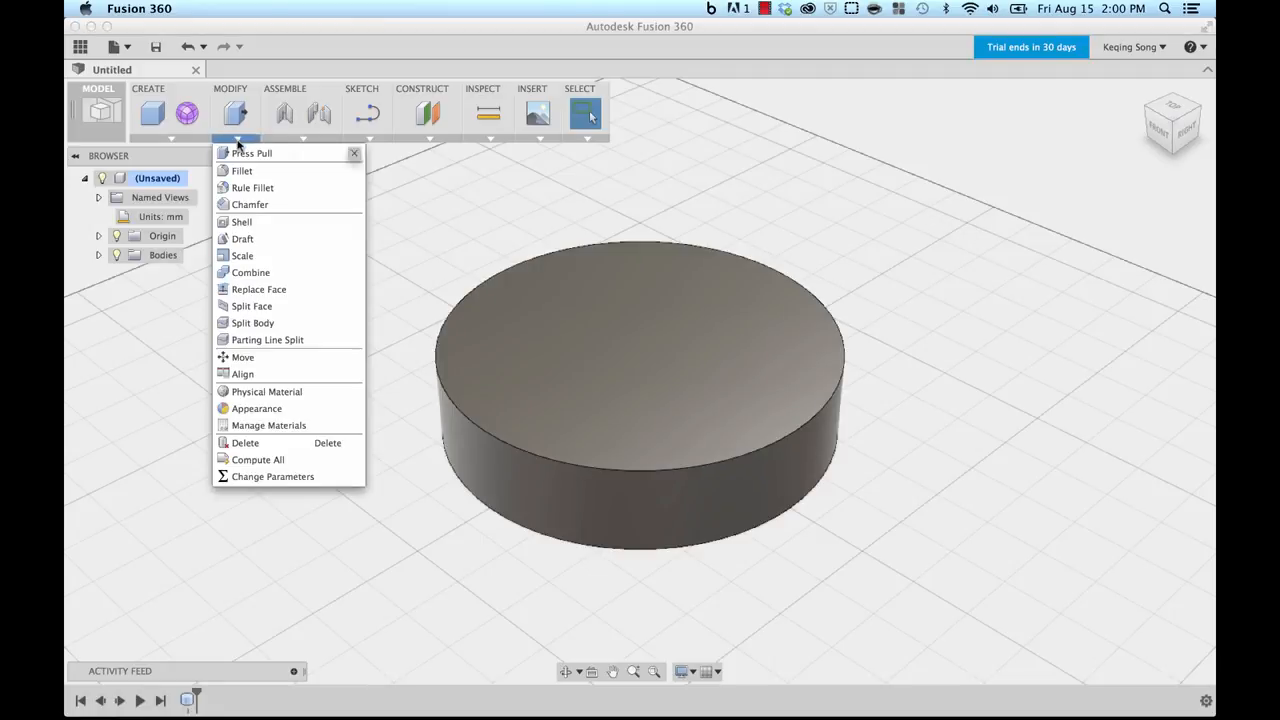
Start the Draft tool from the Modify menu on the cylinder.
click(242, 238)
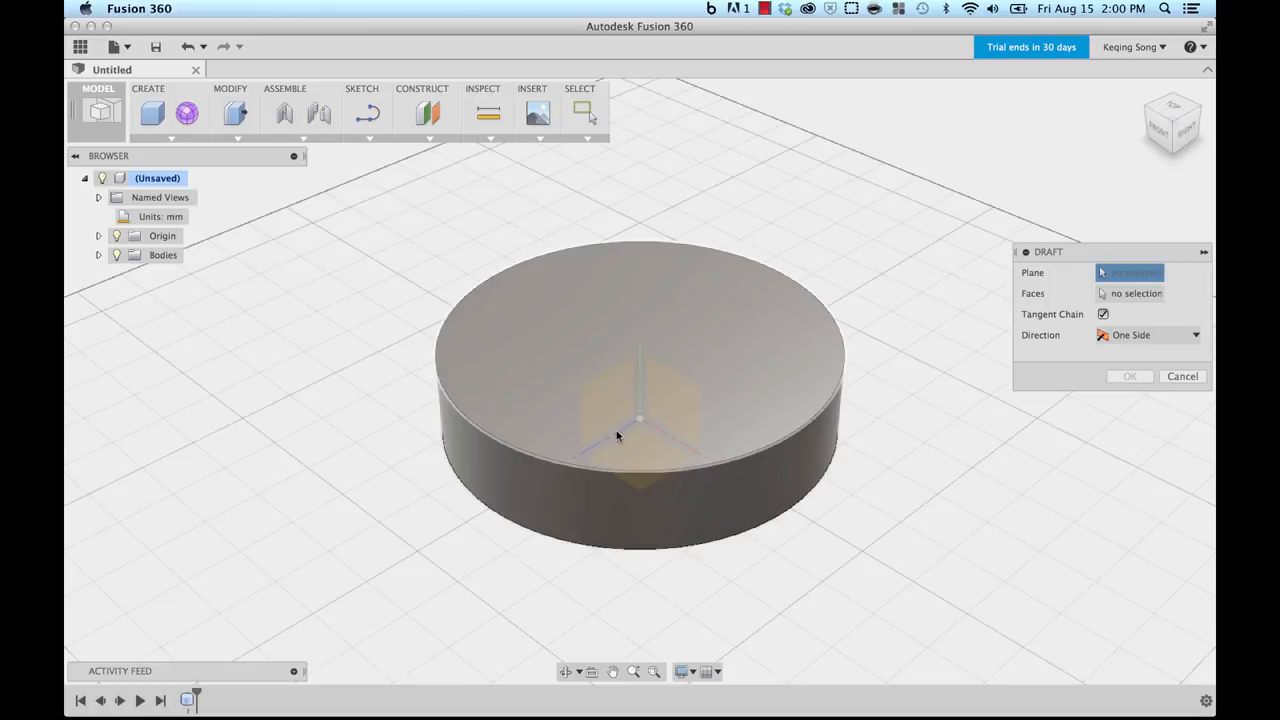
mouse_move(662, 390)
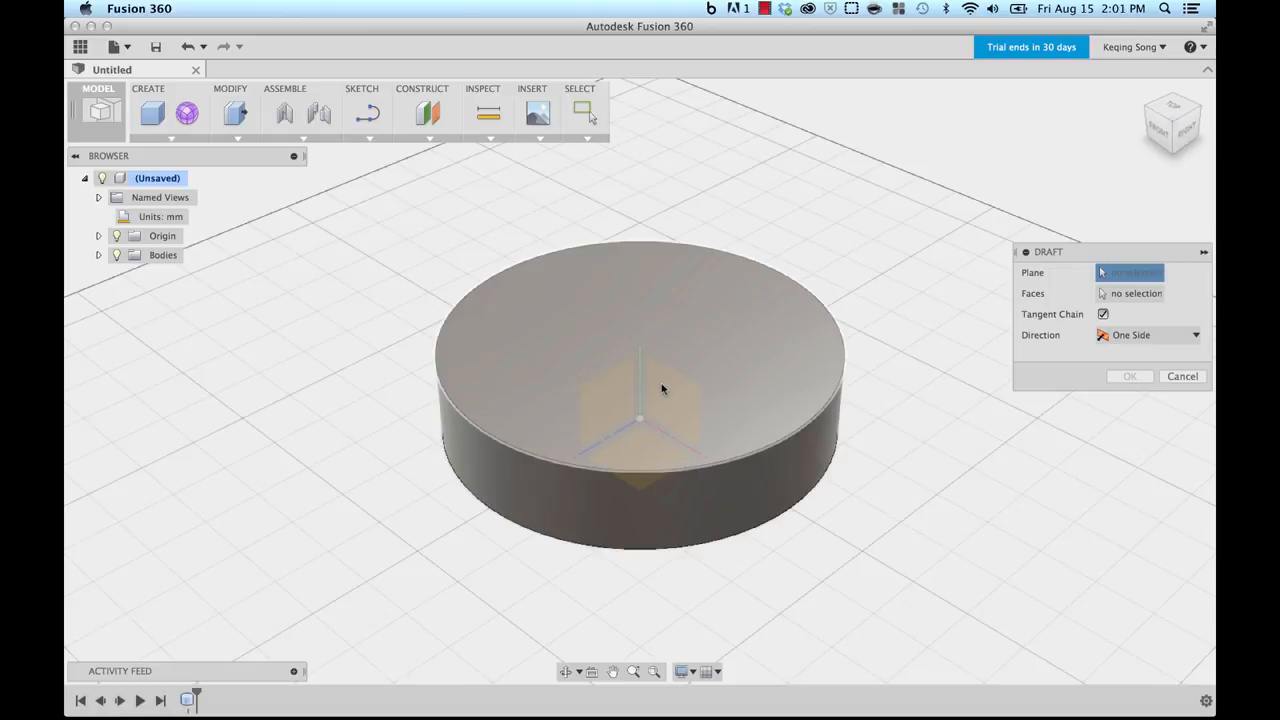
mouse_move(600, 376)
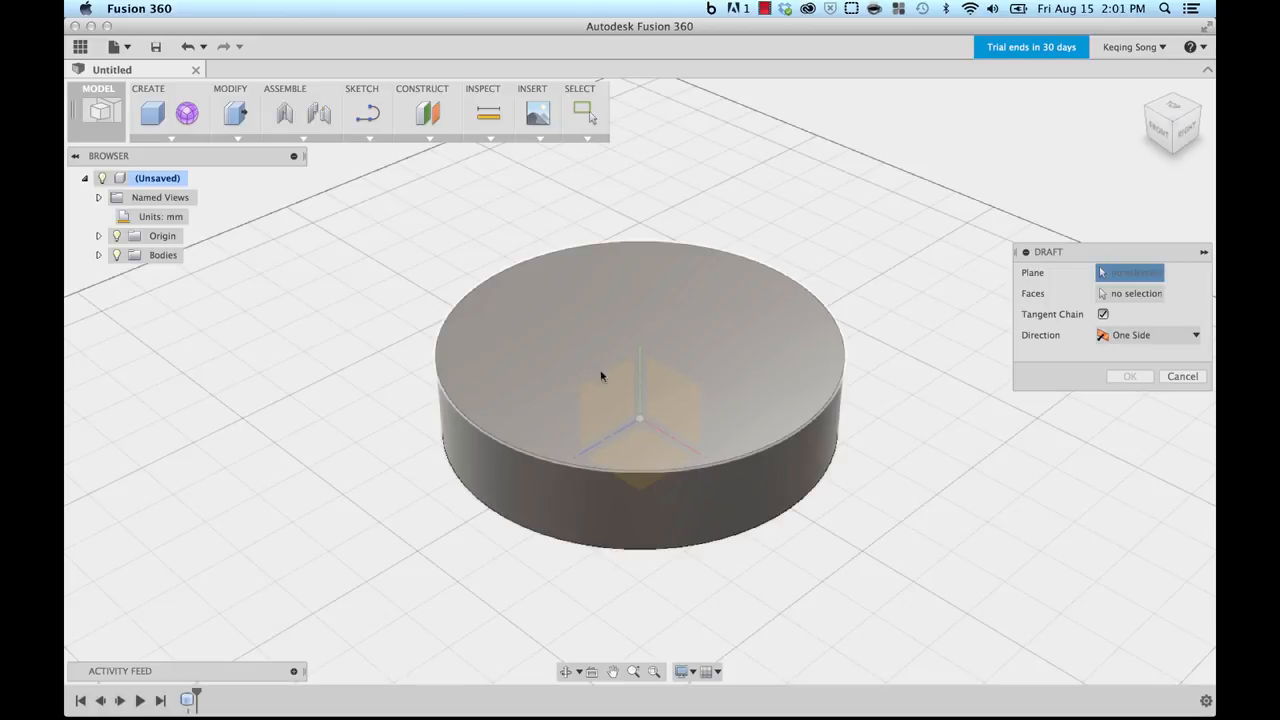
mouse_move(680, 414)
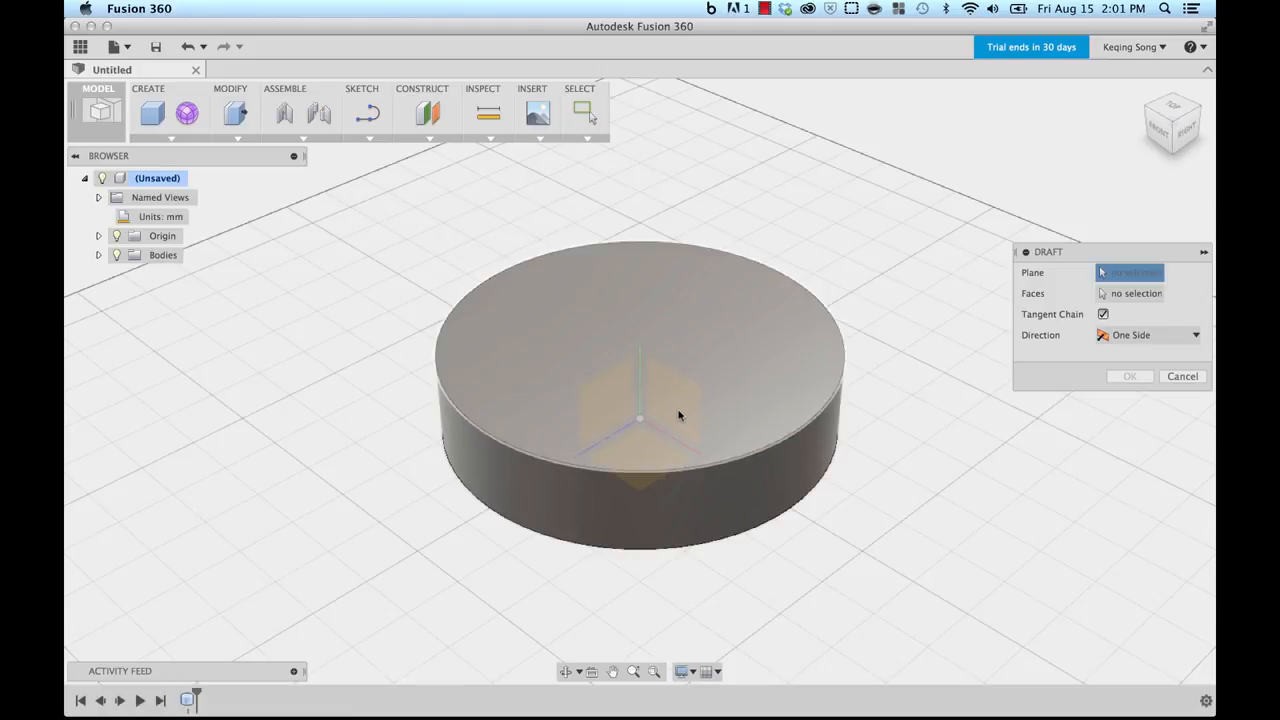
mouse_move(684, 400)
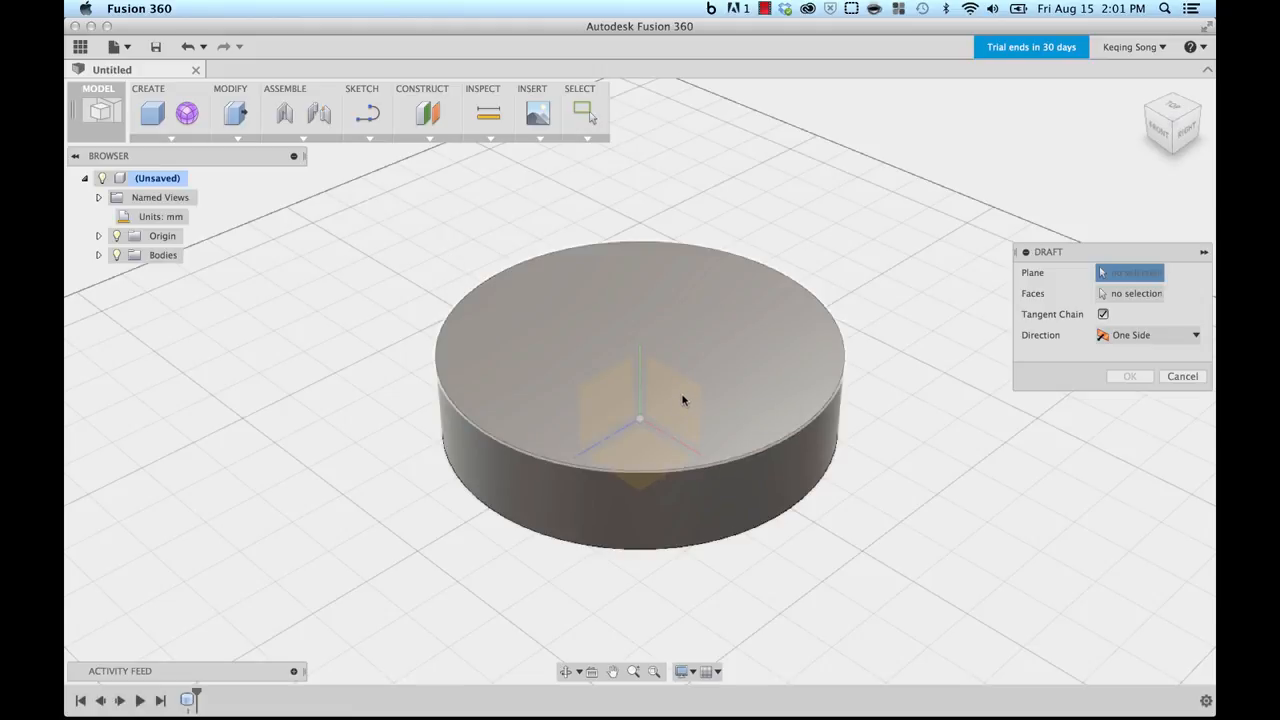
mouse_move(680, 398)
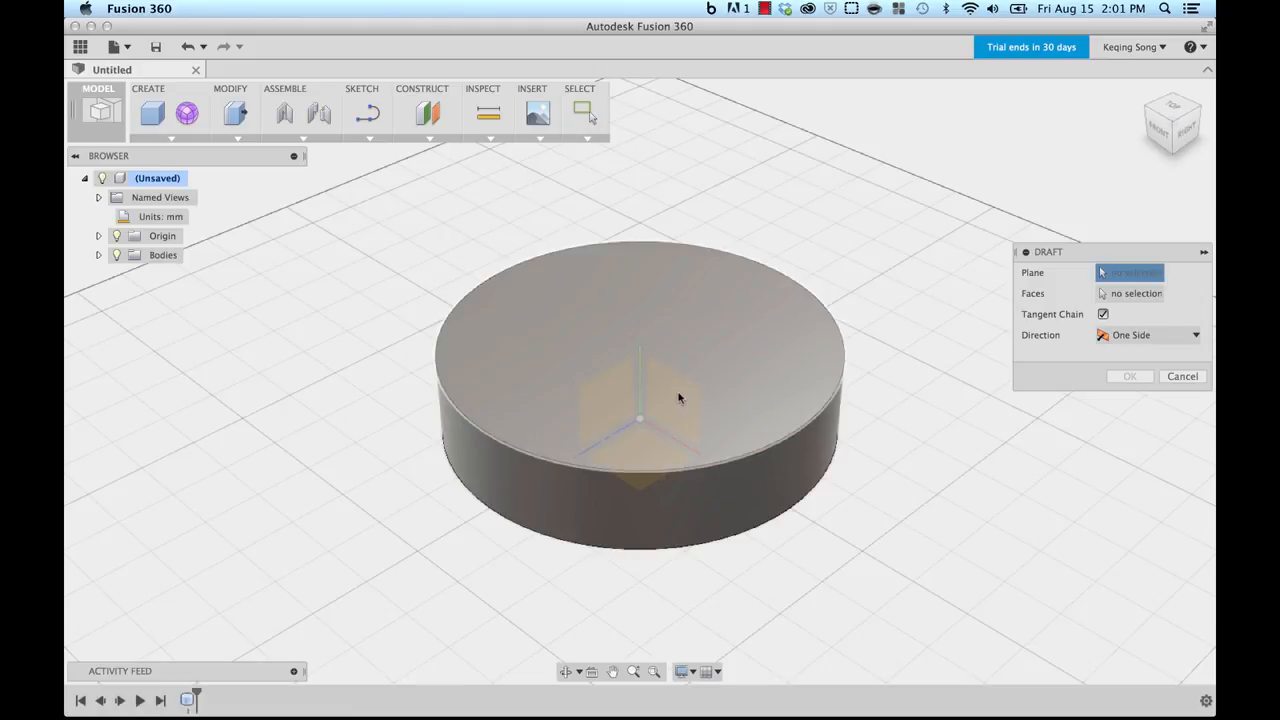
mouse_move(652, 390)
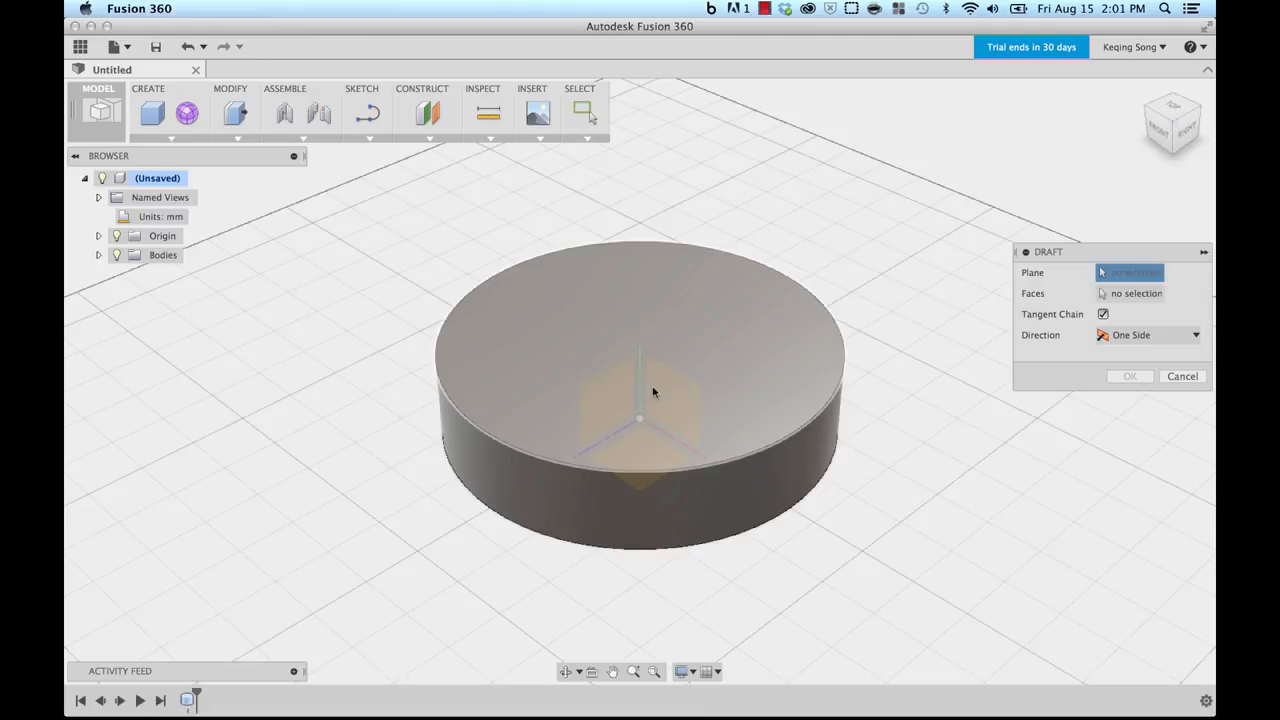
mouse_move(660, 400)
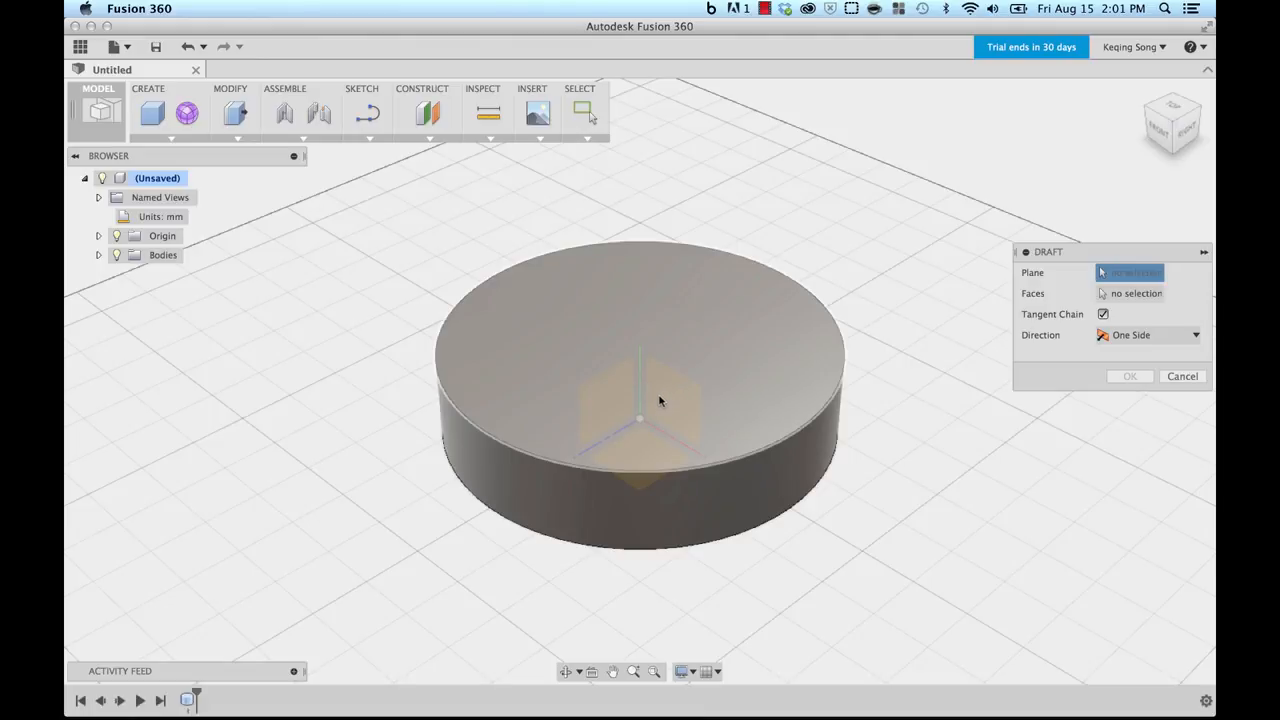
mouse_move(710, 398)
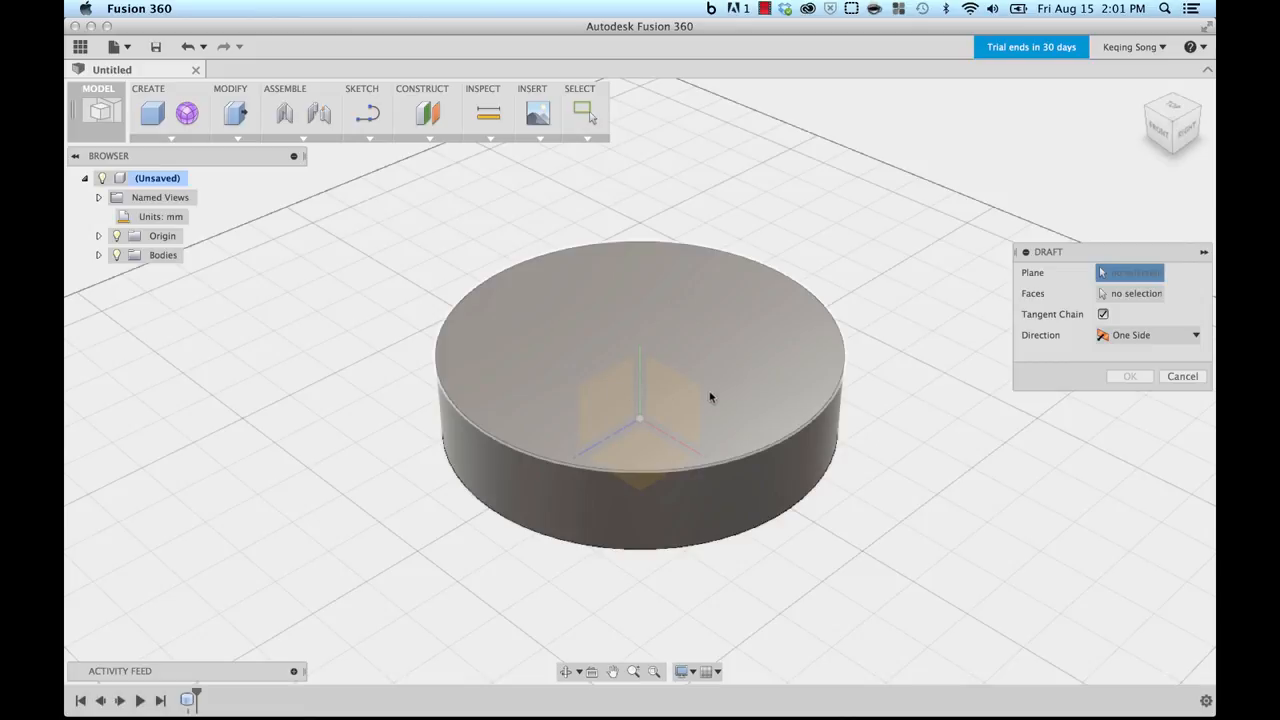
mouse_move(672, 400)
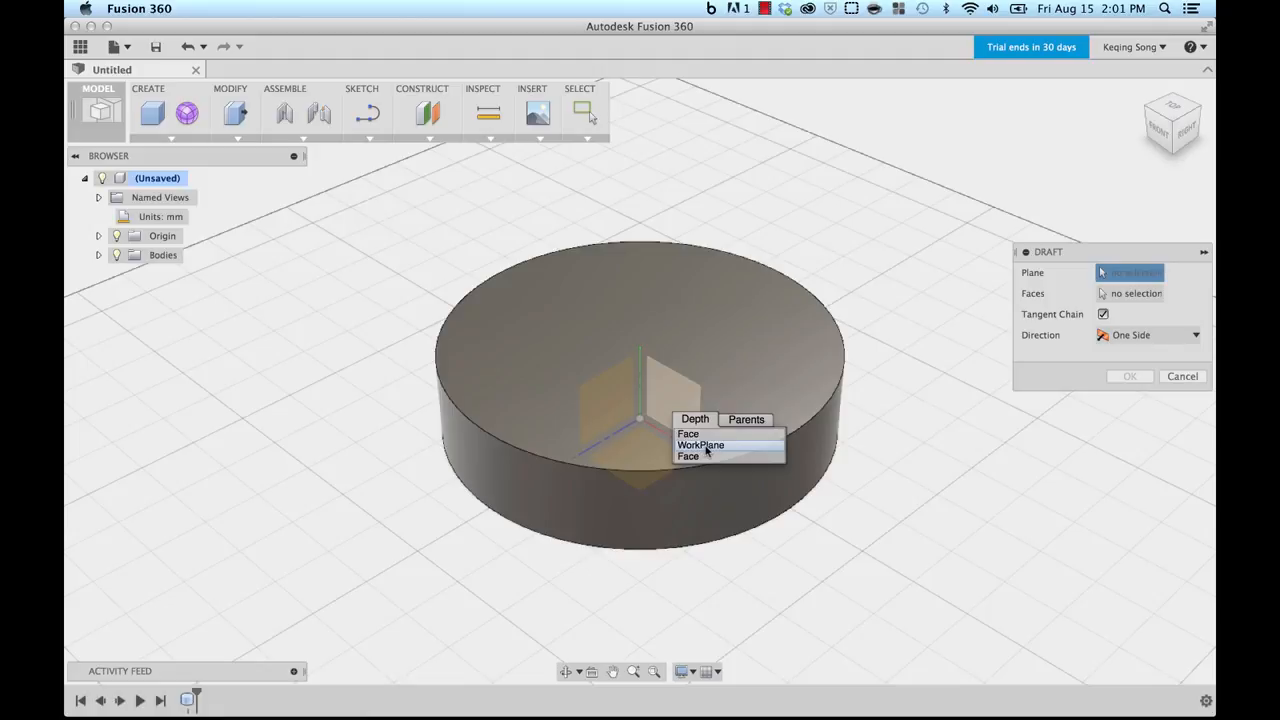
Apply a 15° draft to the cylinder's top face and confirm it.
click(700, 444)
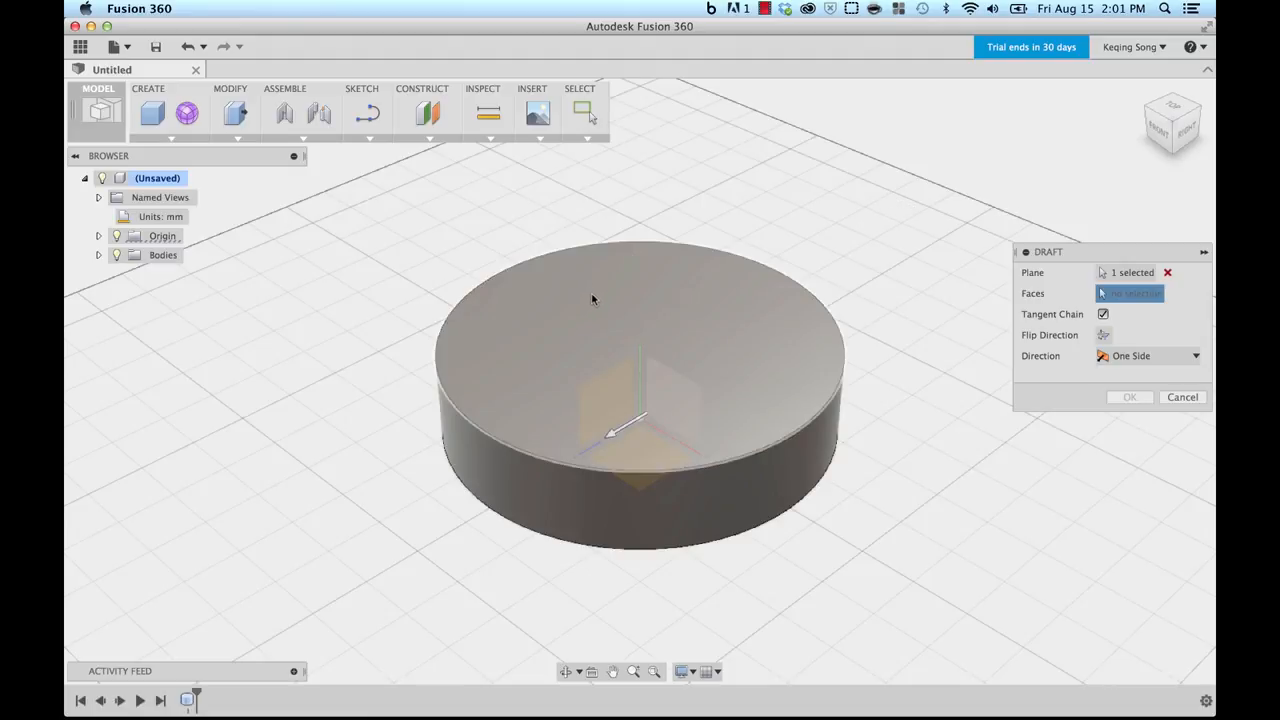
mouse_move(618, 298)
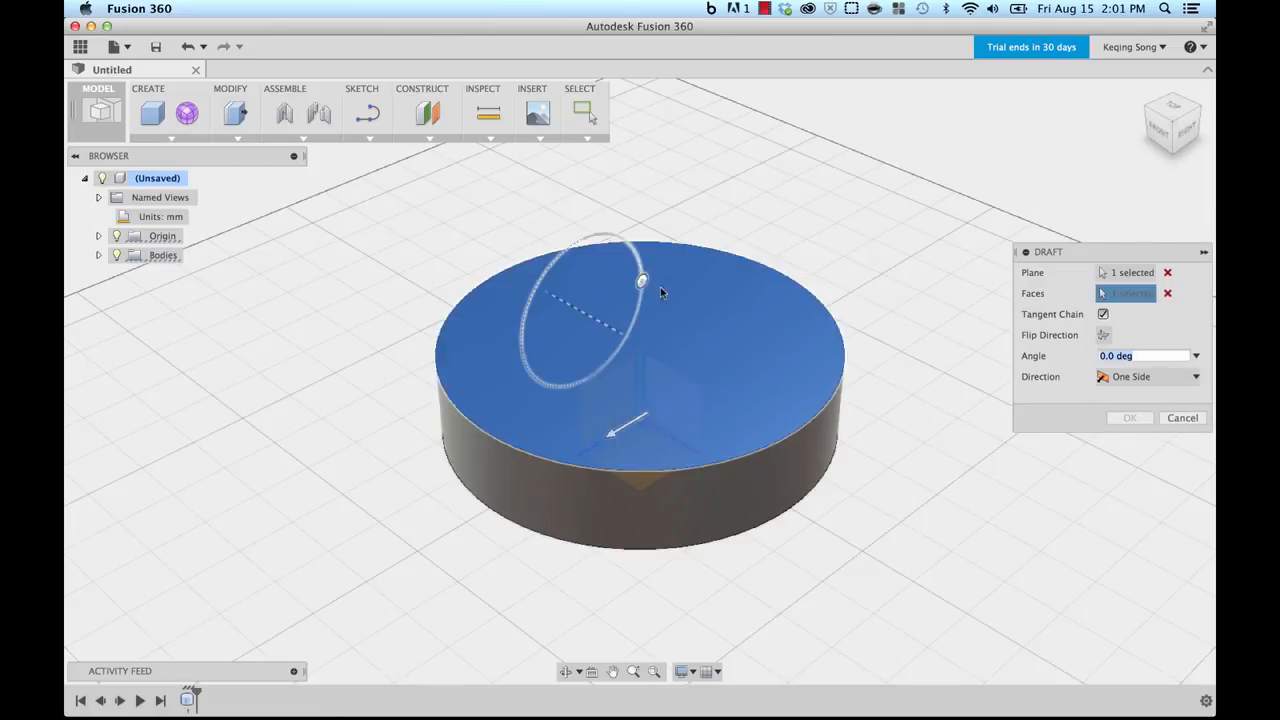
mouse_move(642, 280)
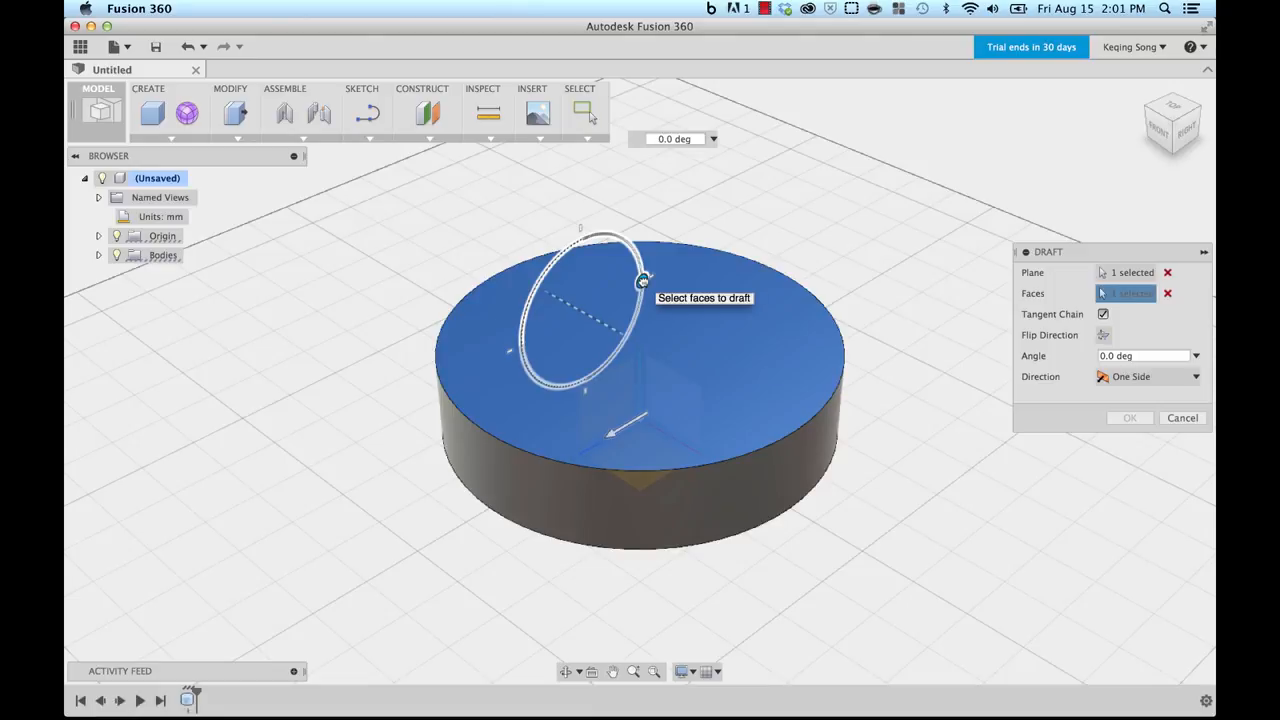
drag(644, 280, 638, 264)
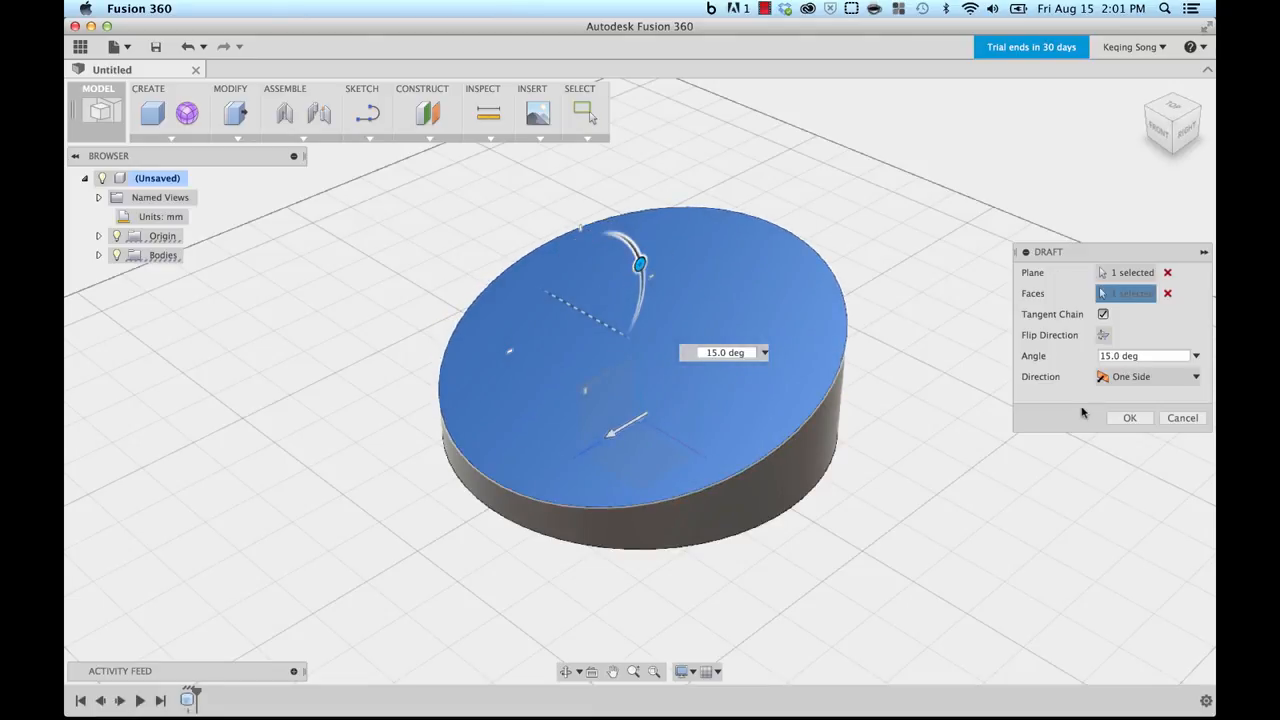
click(1182, 418)
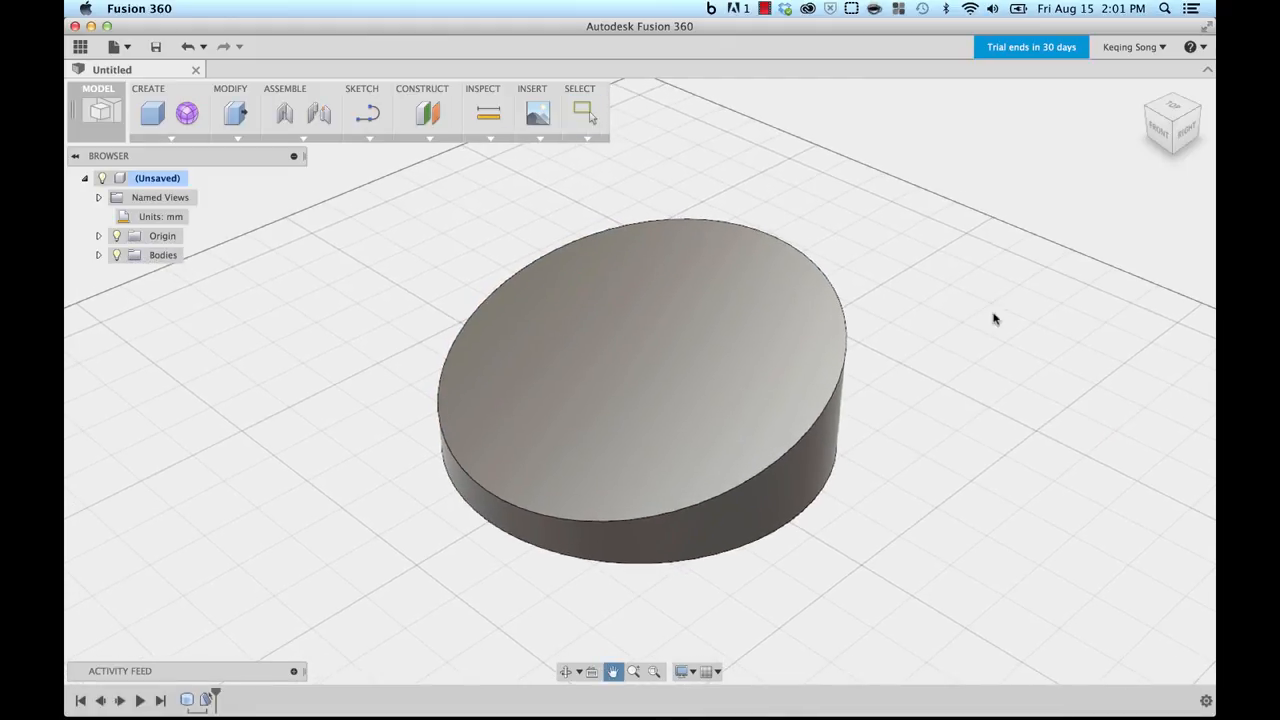
Fillet the top edge of the drafted cylinder.
click(584, 112)
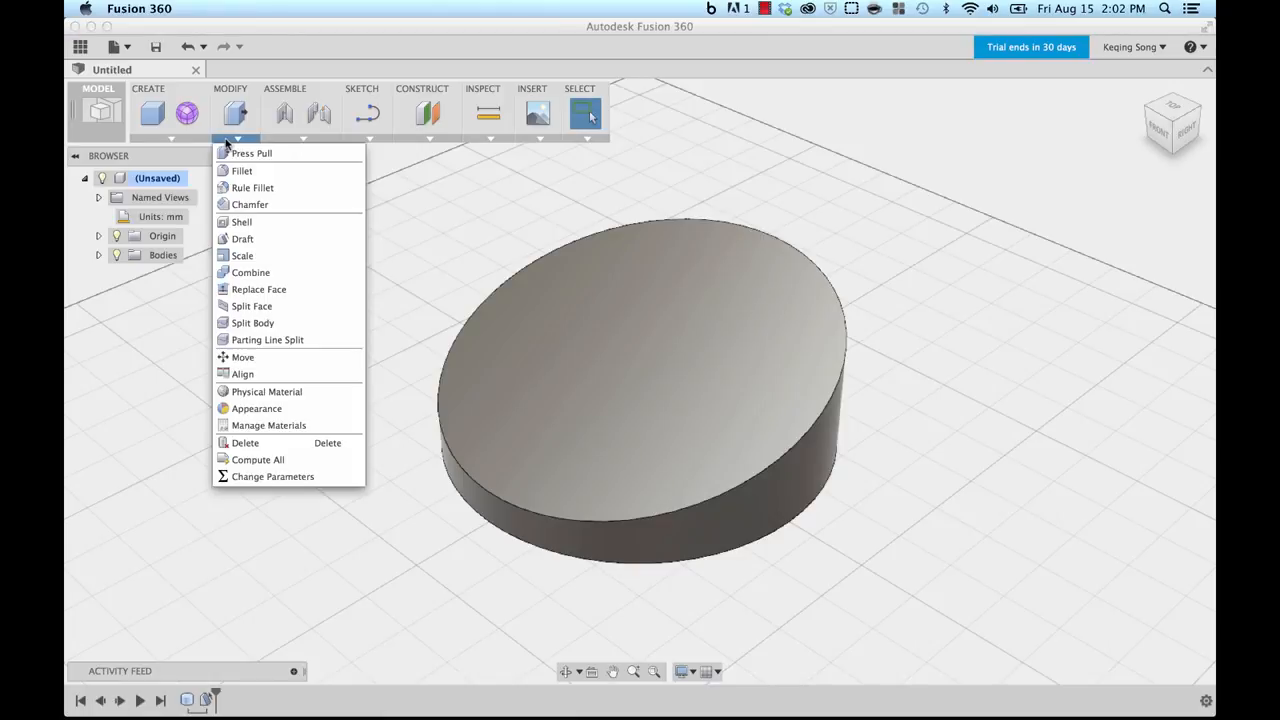
click(240, 170)
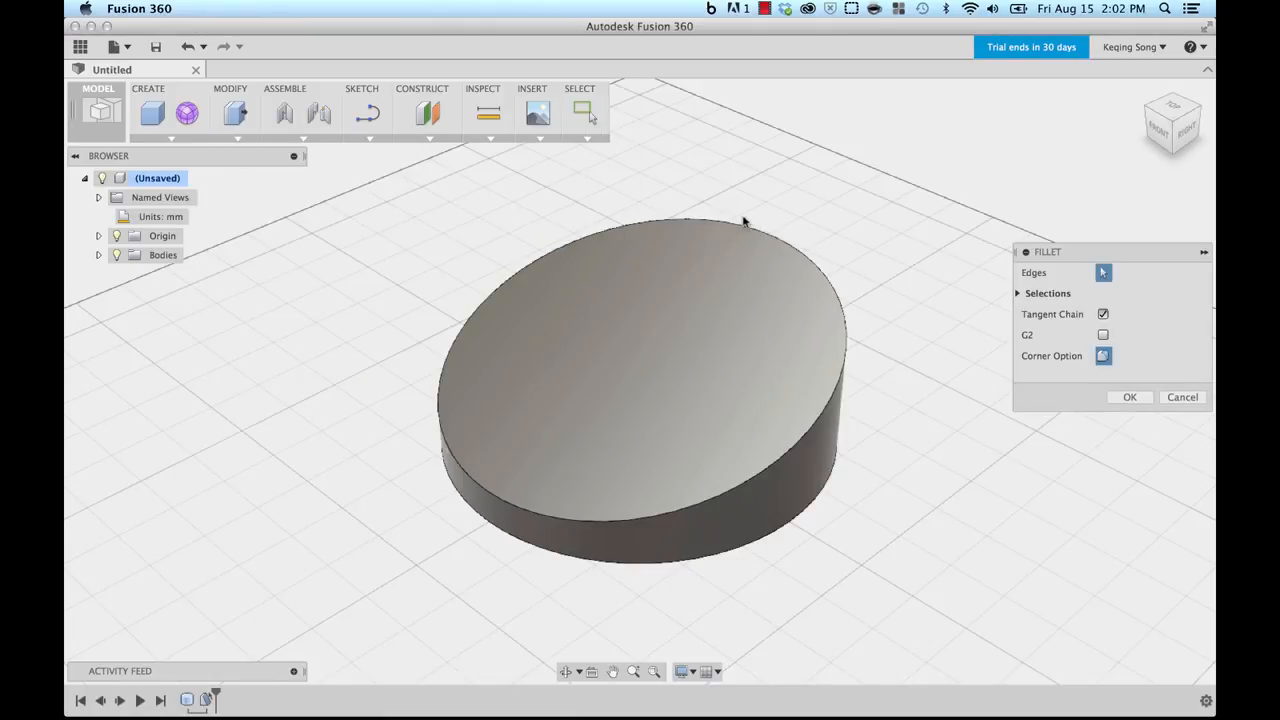
click(756, 218)
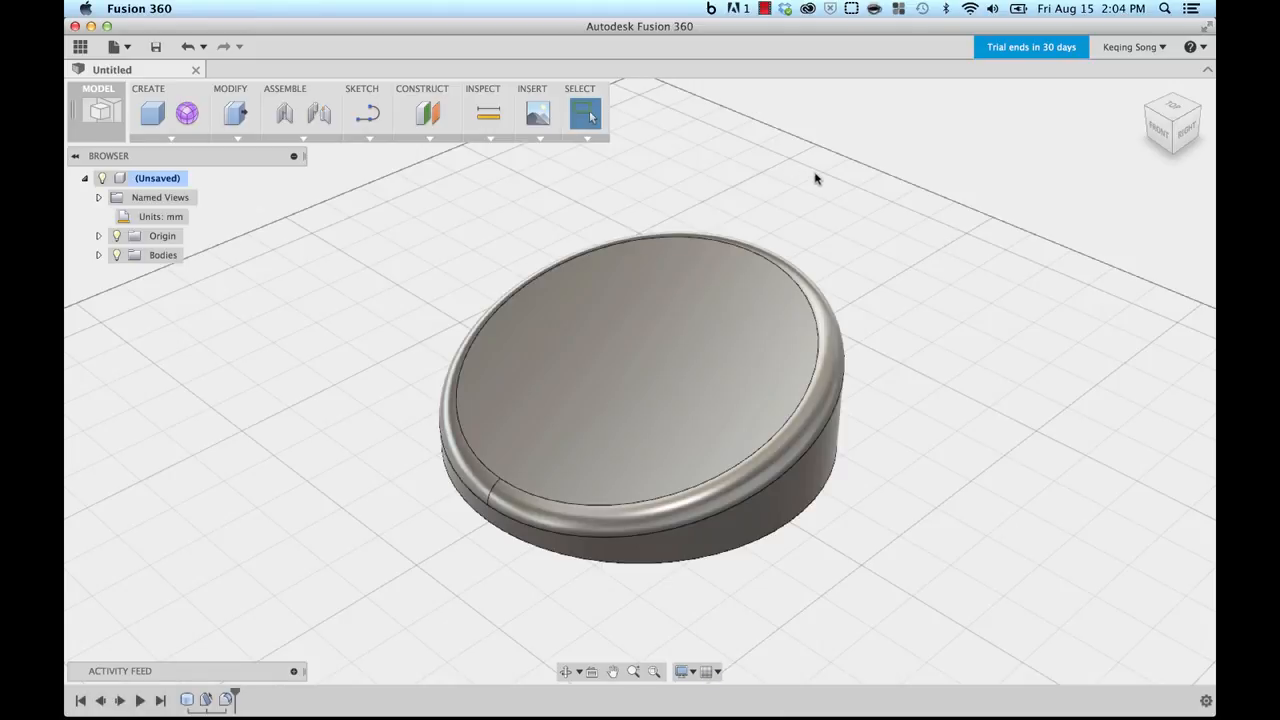
mouse_move(866, 200)
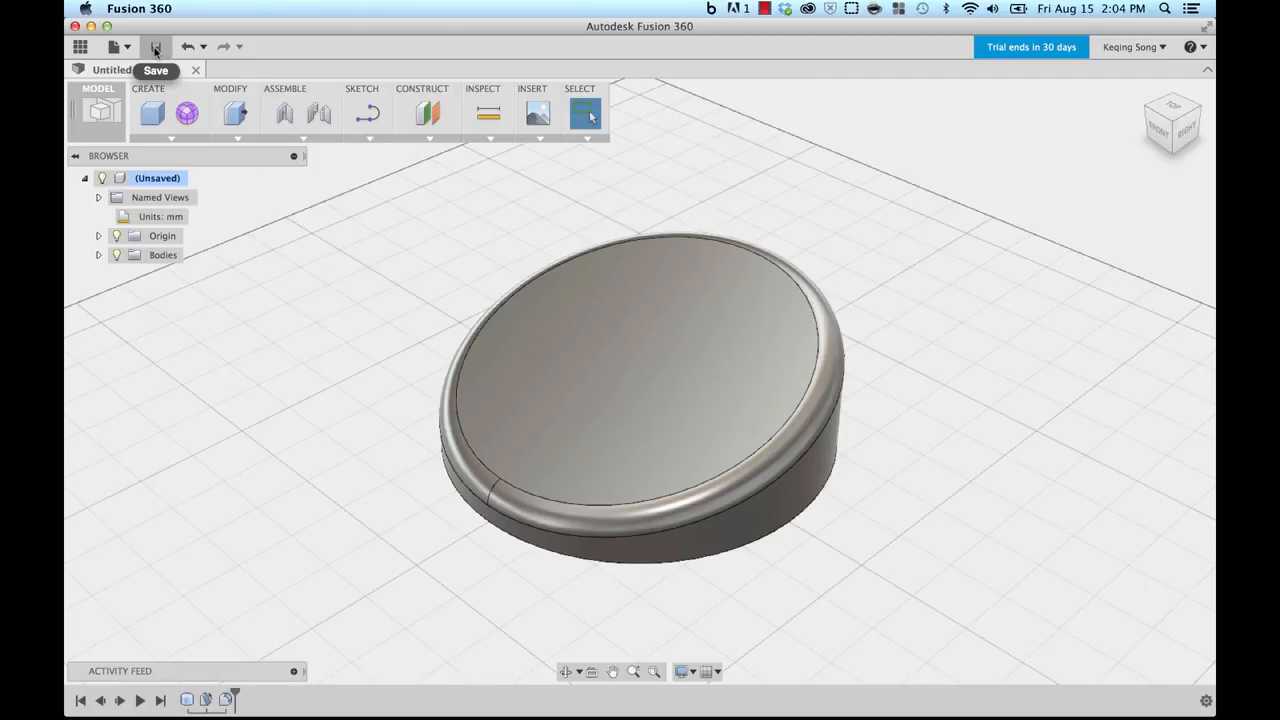
Save the design as 'my first lamp design' in the First Project instead of Sample Project.
click(156, 46)
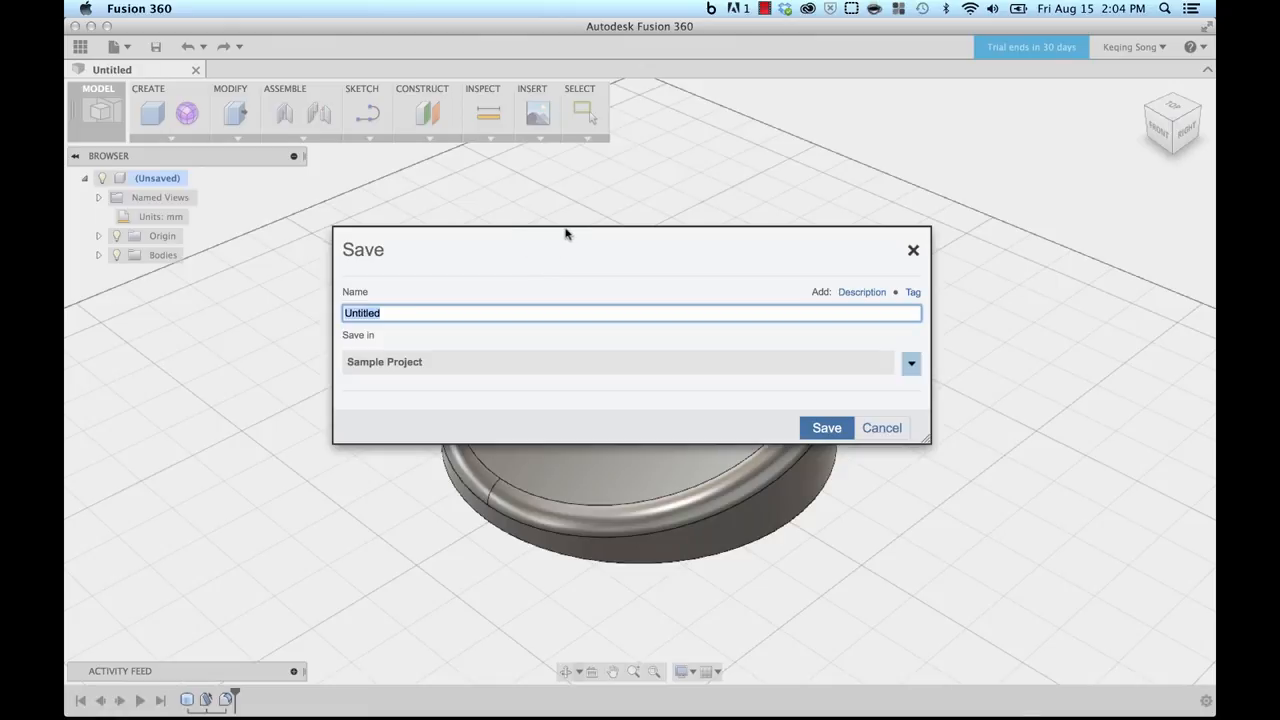
mouse_move(454, 210)
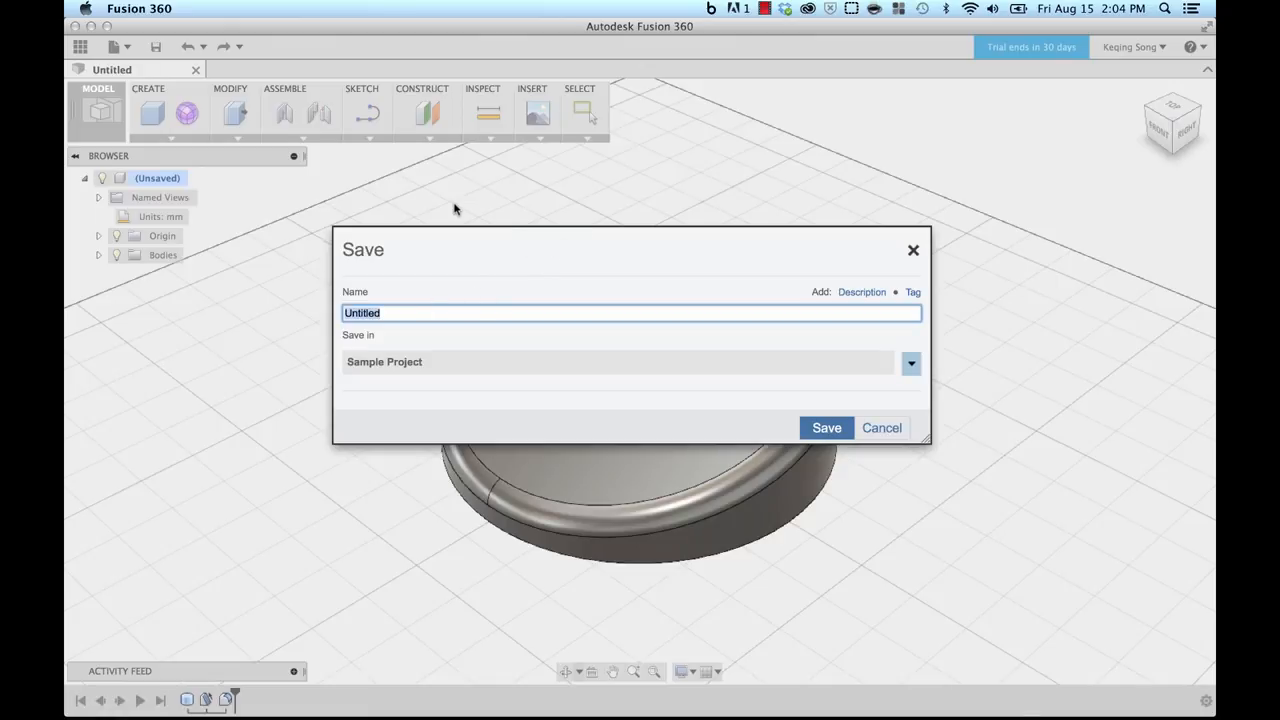
text(my first l)
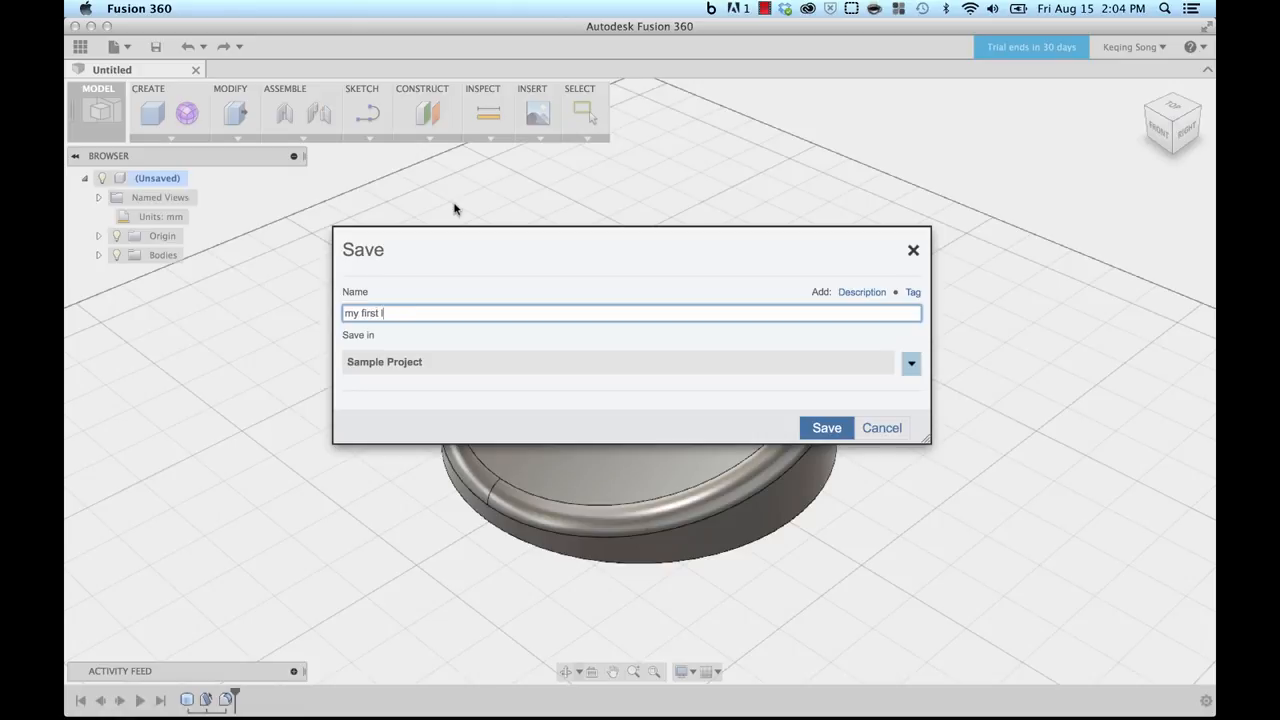
text(amp design)
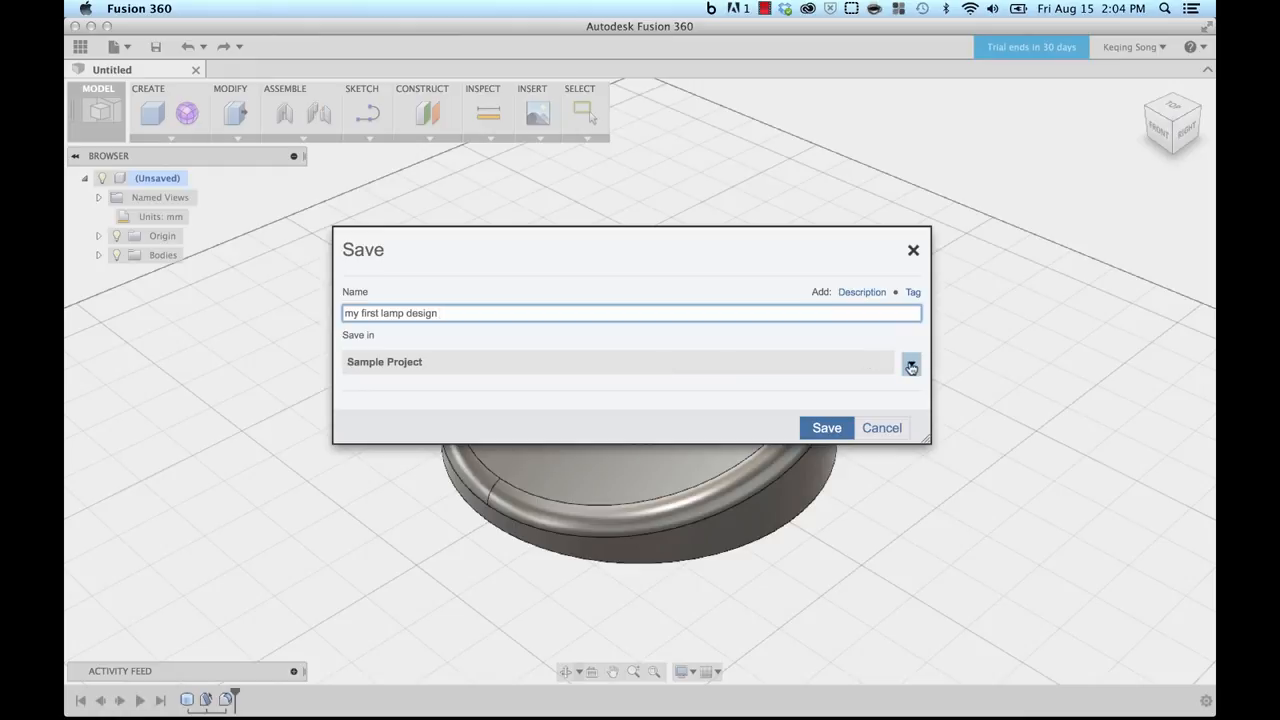
click(912, 366)
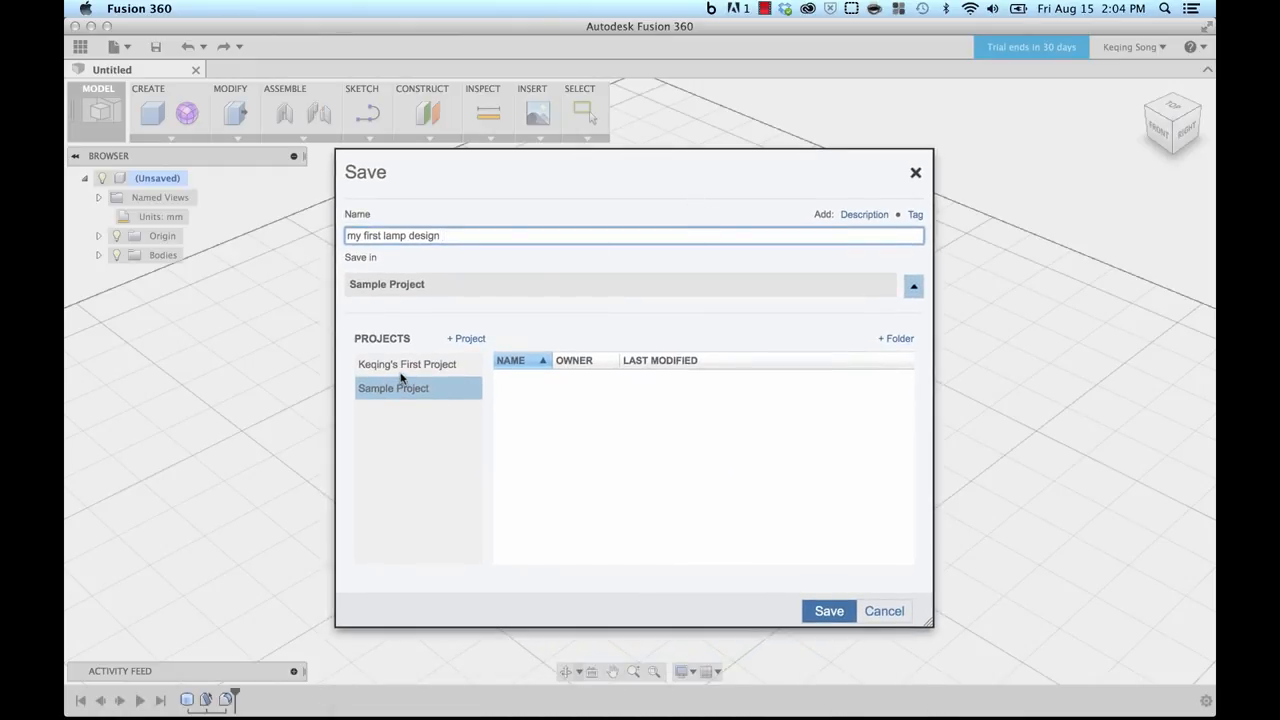
click(408, 364)
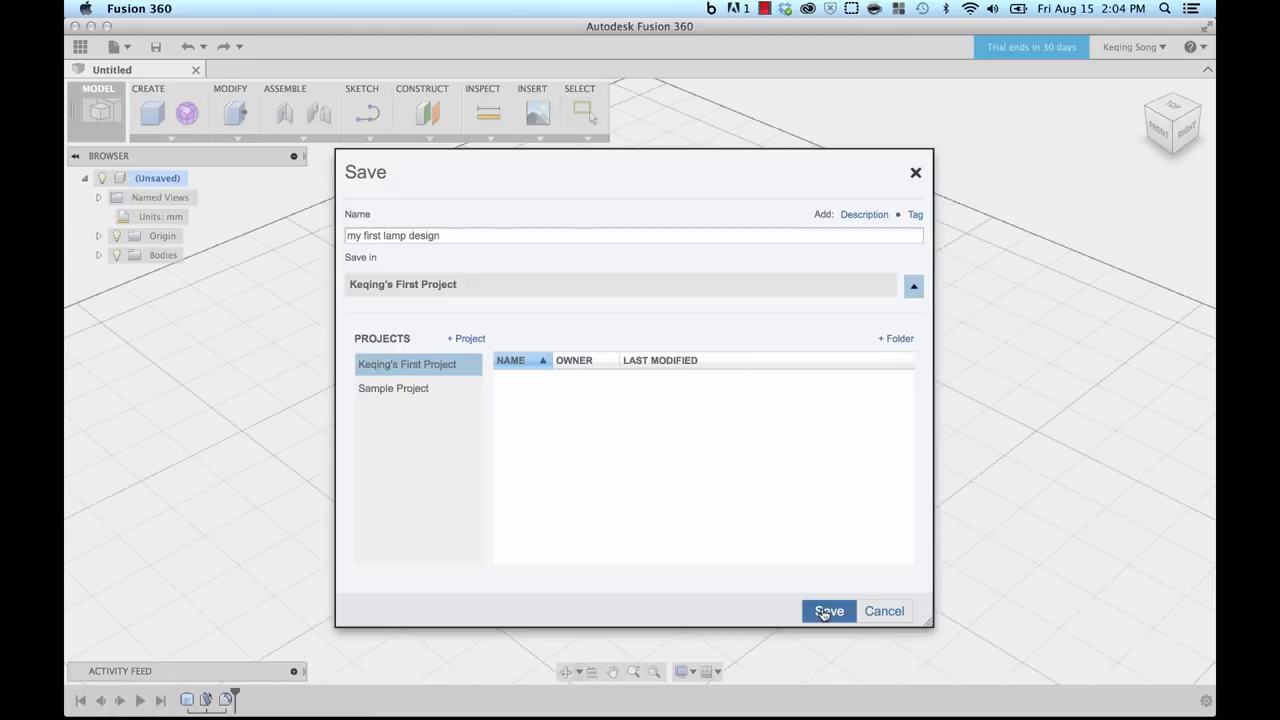
click(828, 612)
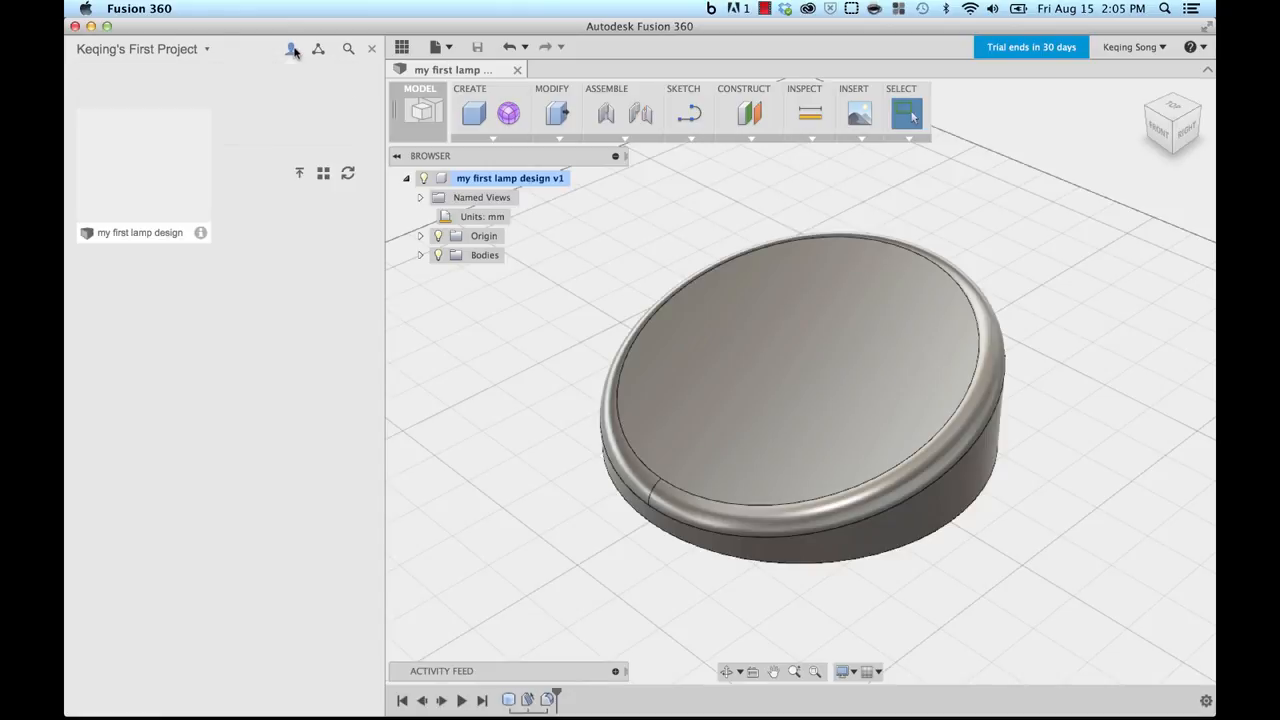
Show the project members section and the file sorting/view options in the Data Panel, then close it.
click(292, 48)
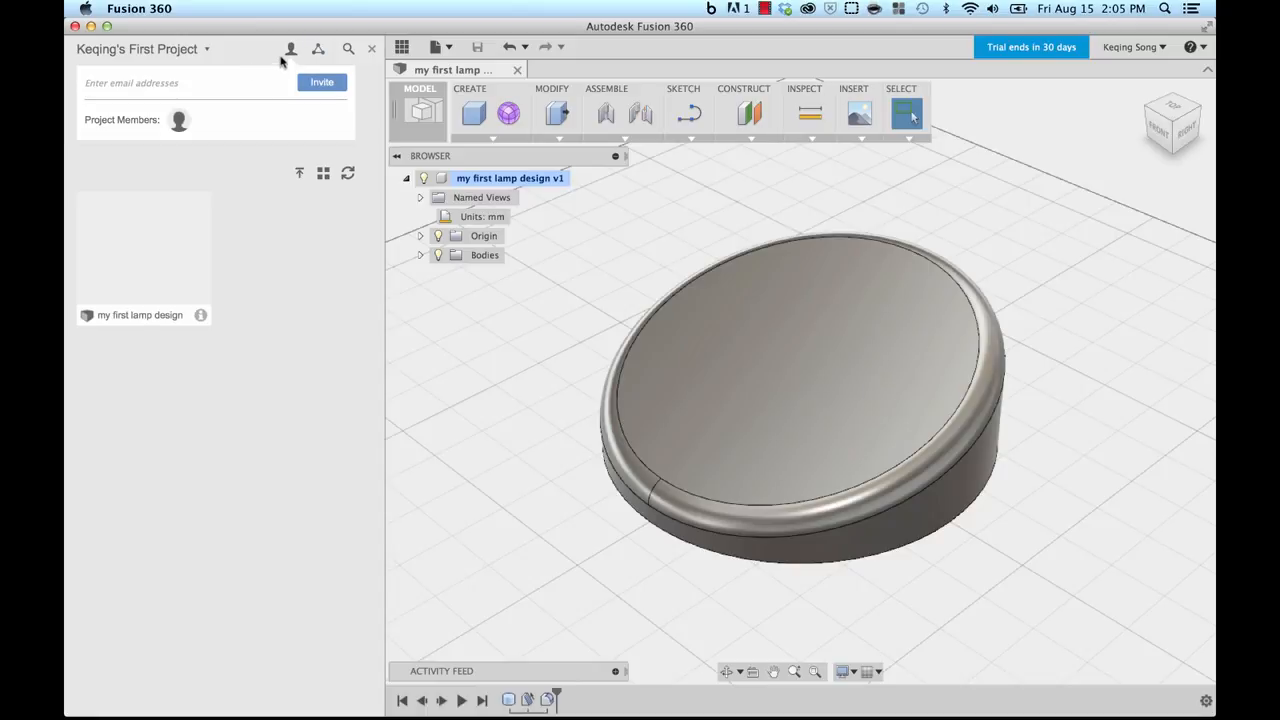
mouse_move(318, 48)
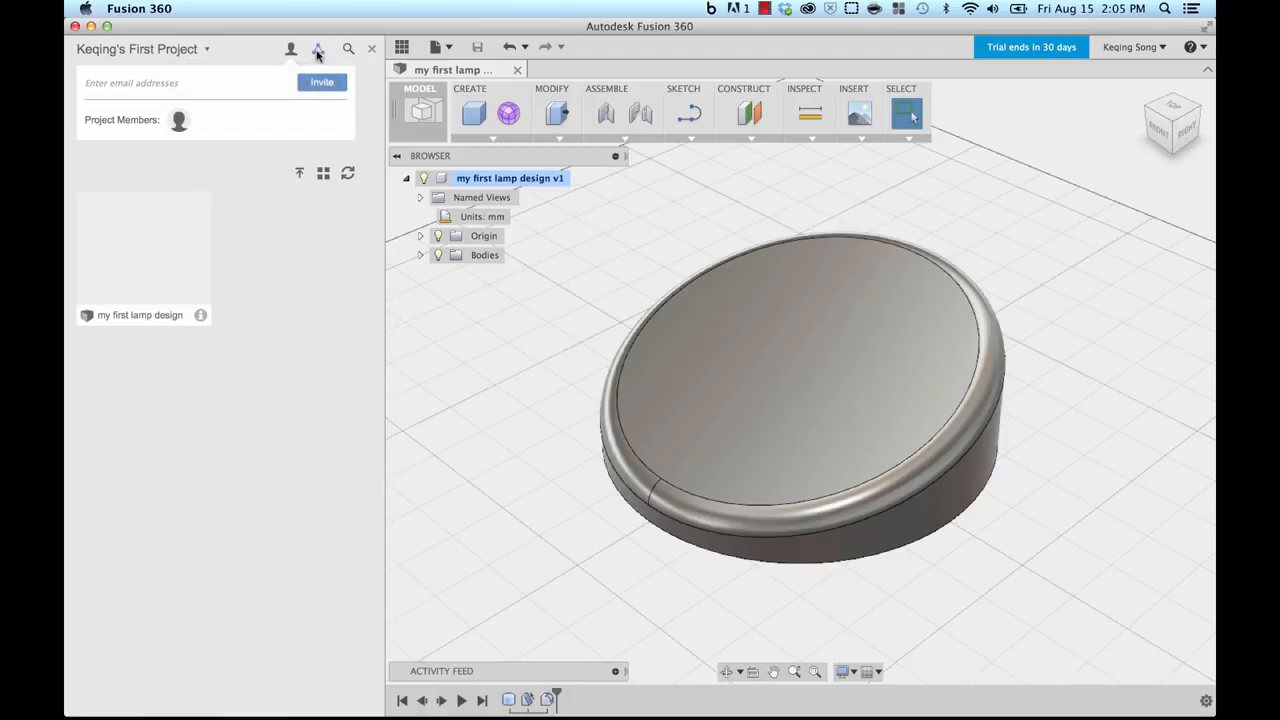
mouse_move(348, 48)
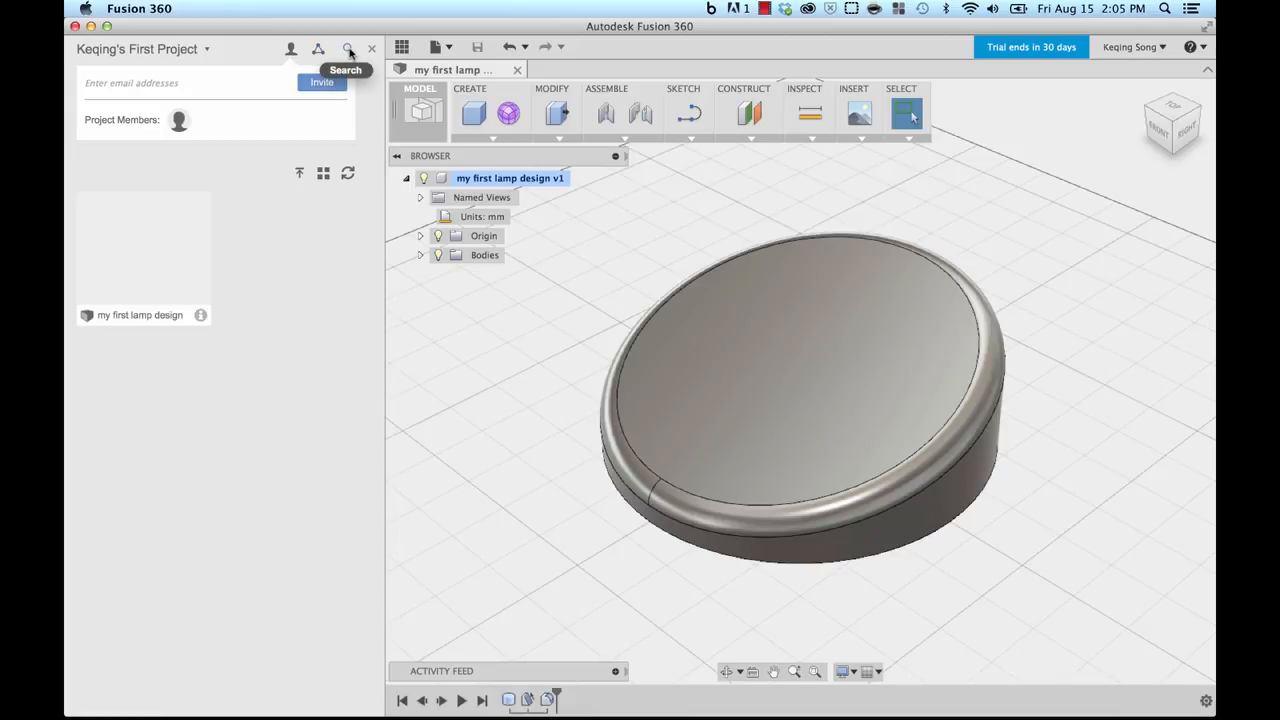
mouse_move(300, 176)
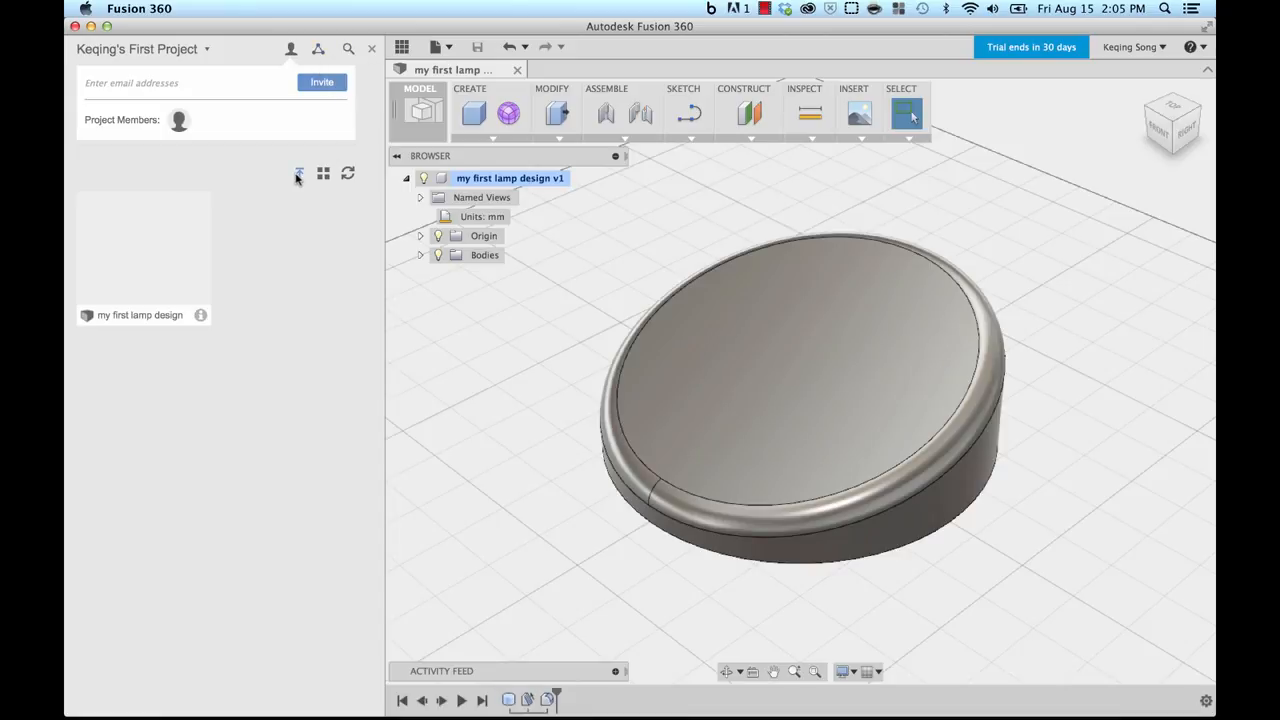
mouse_move(324, 172)
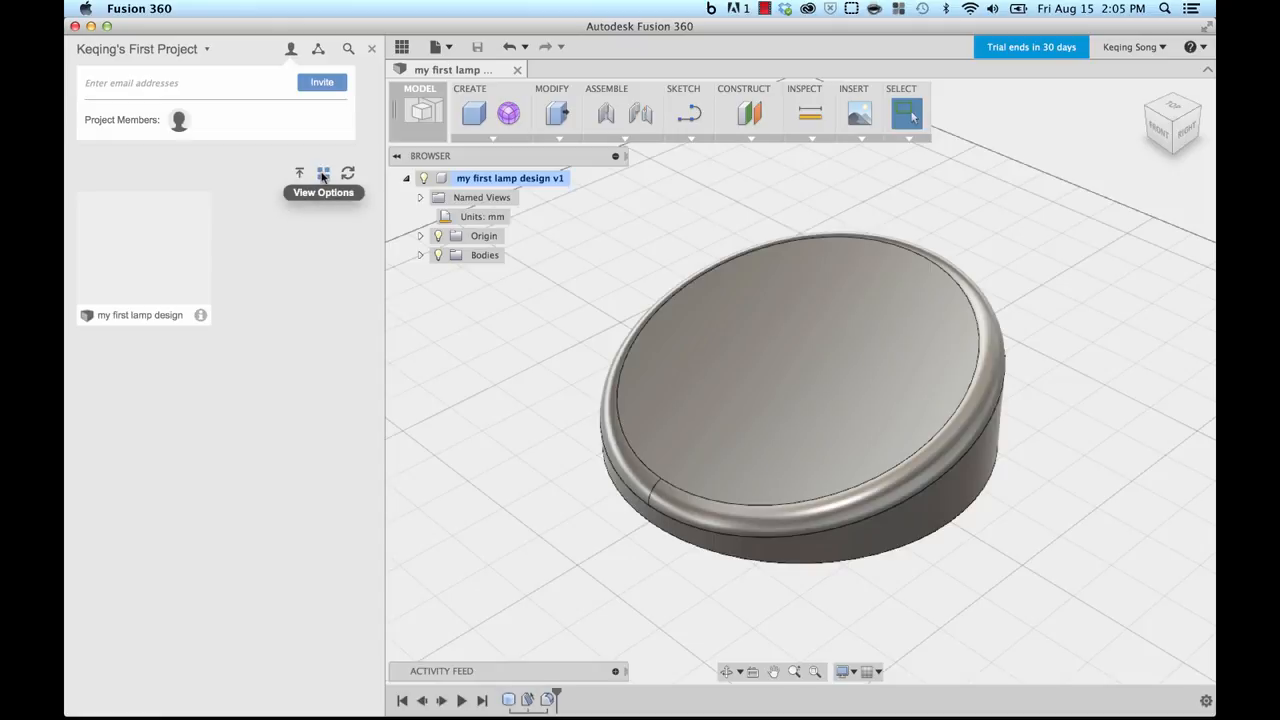
click(324, 172)
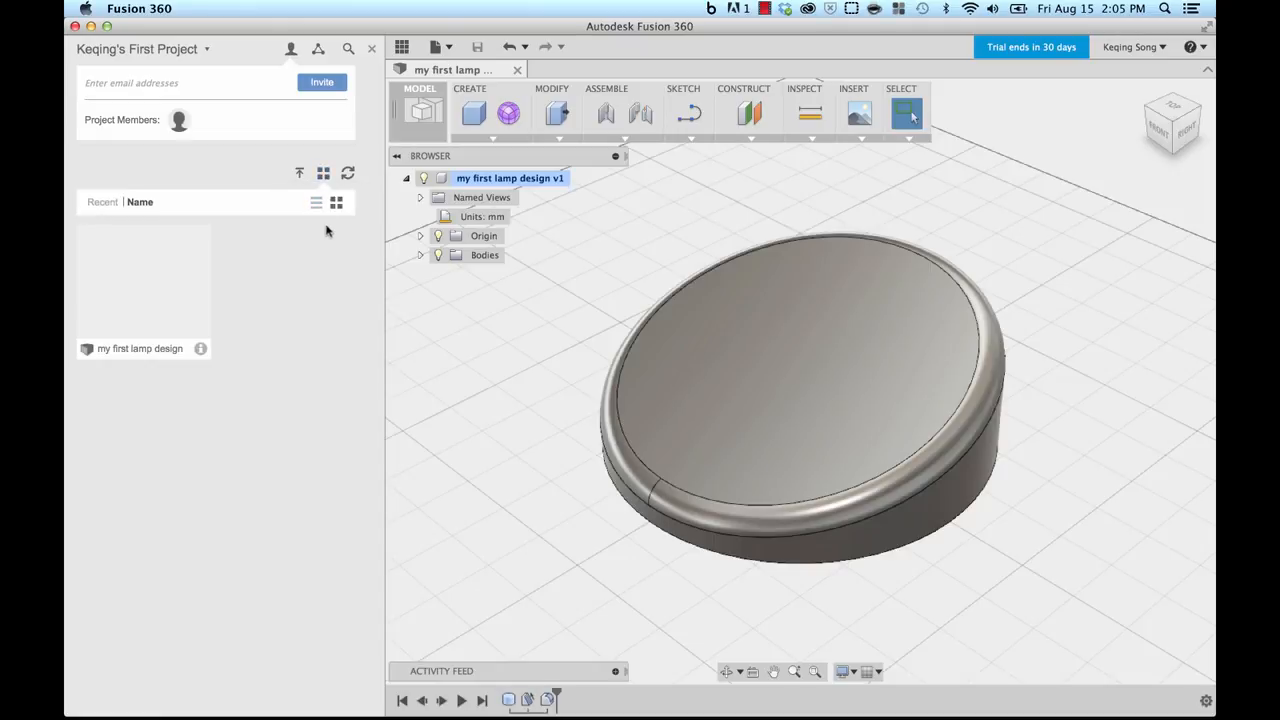
click(372, 48)
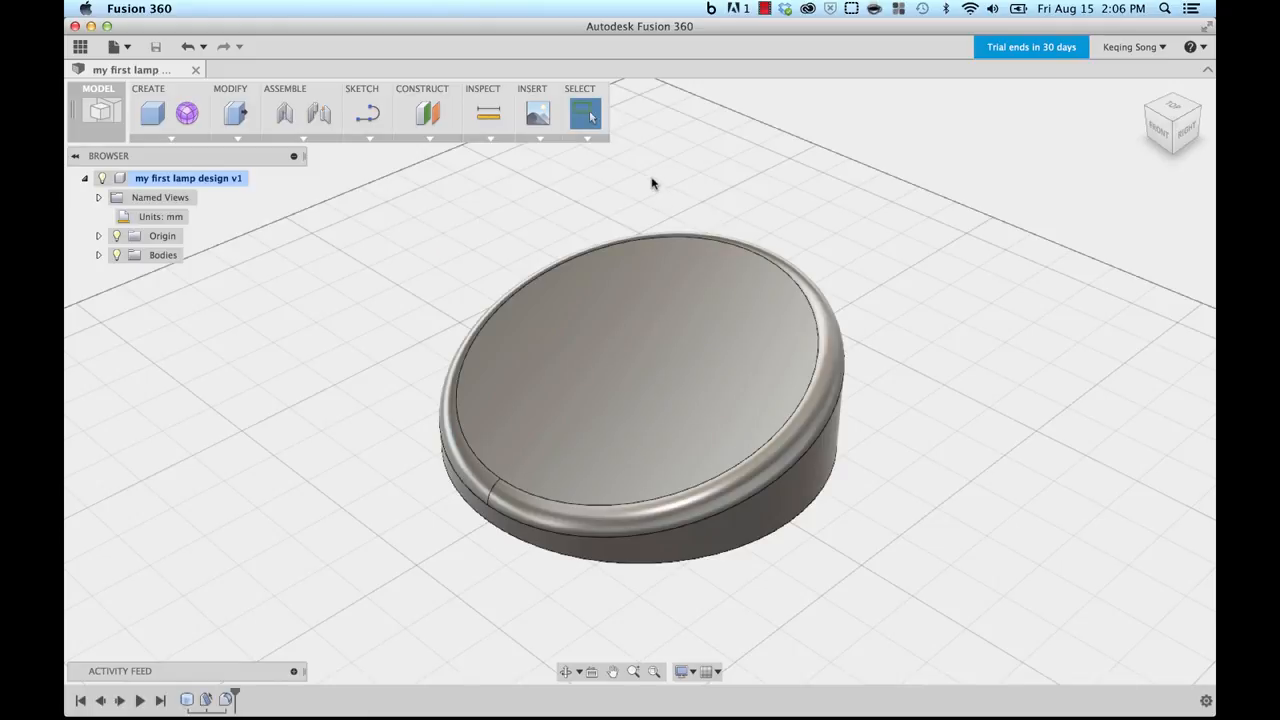
mouse_move(638, 188)
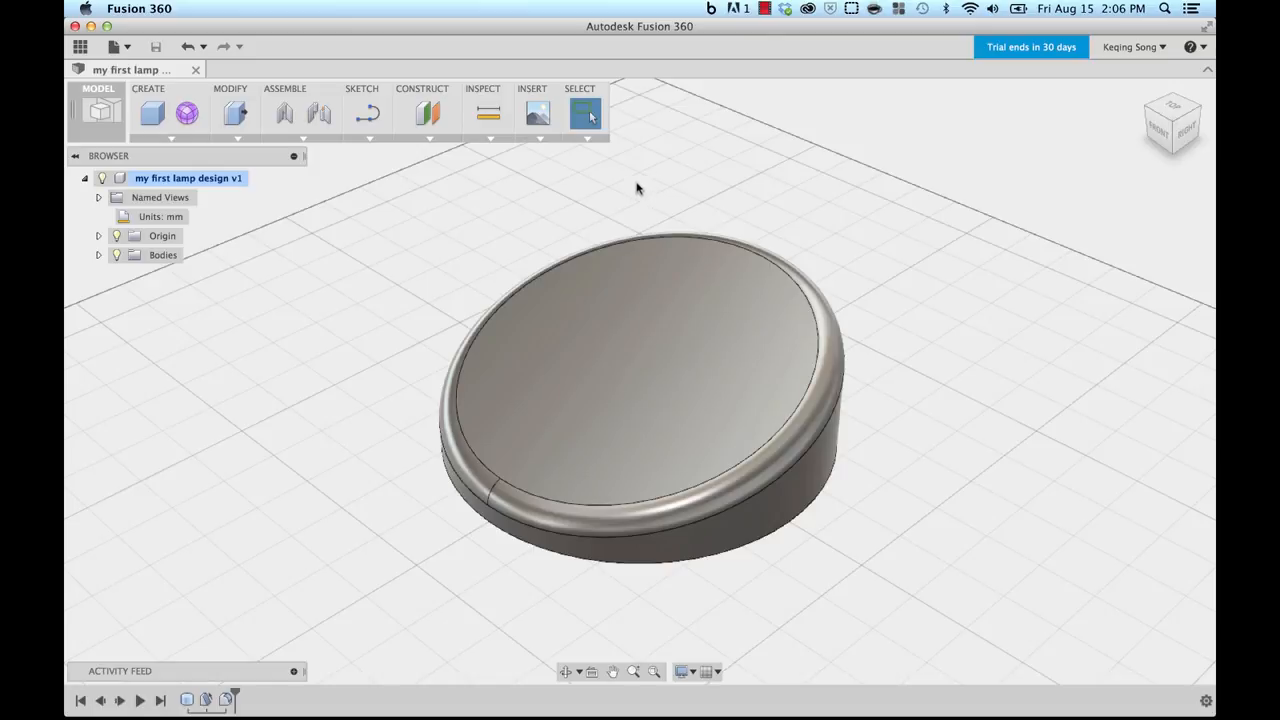
mouse_move(616, 198)
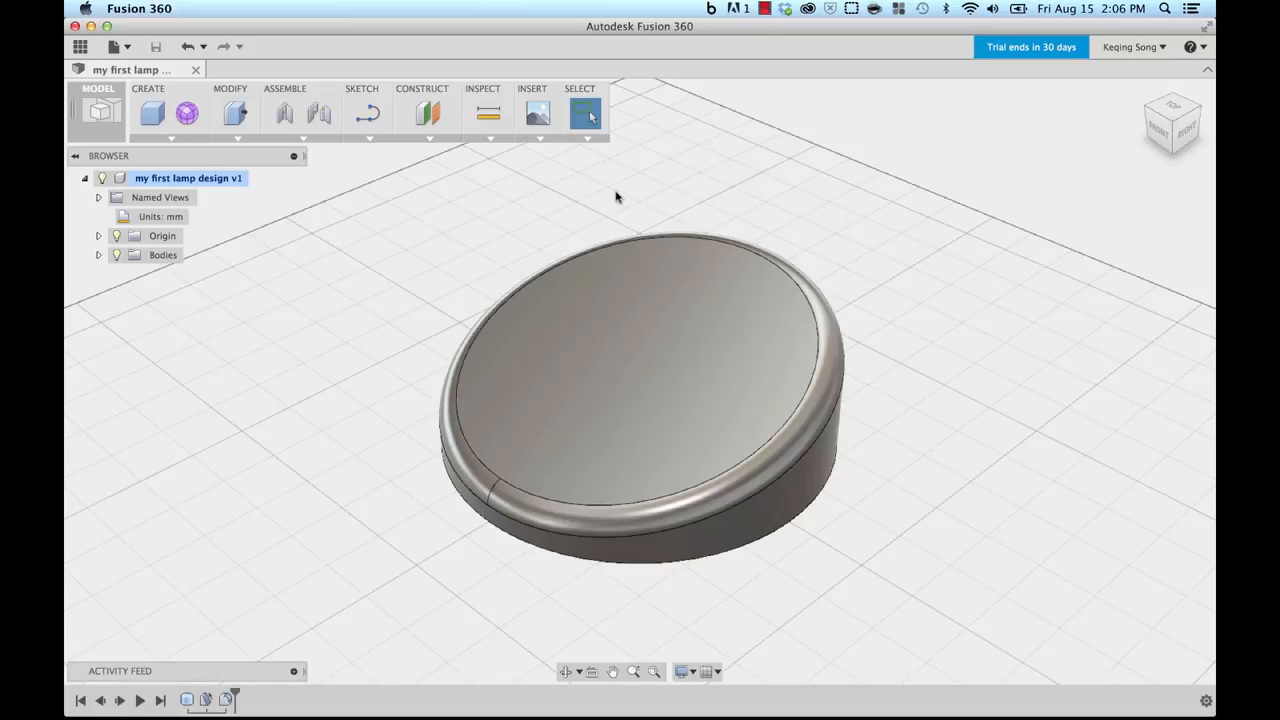